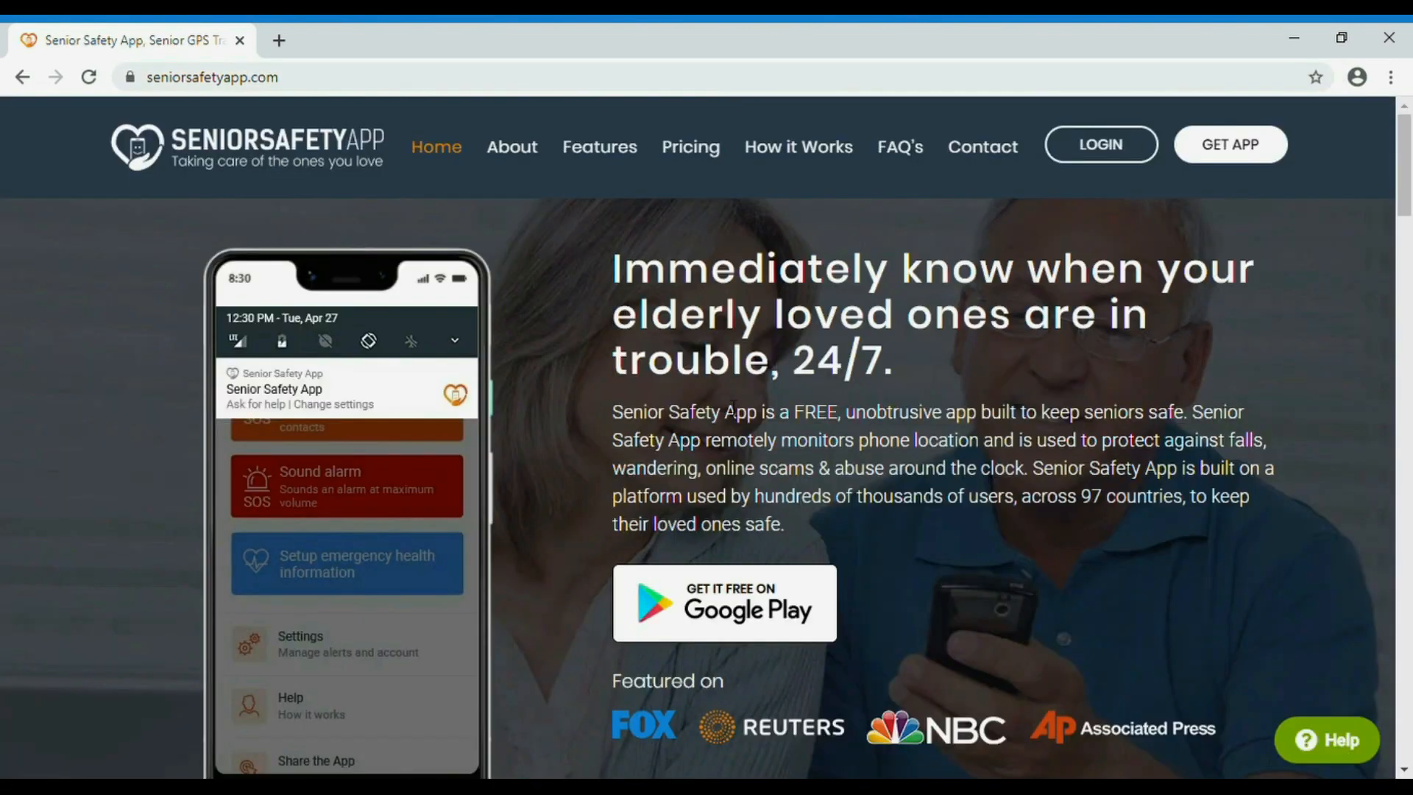
- Open the Senior Safety App login page from the seniorsafetyapp.com home page
left_click(1100, 144)
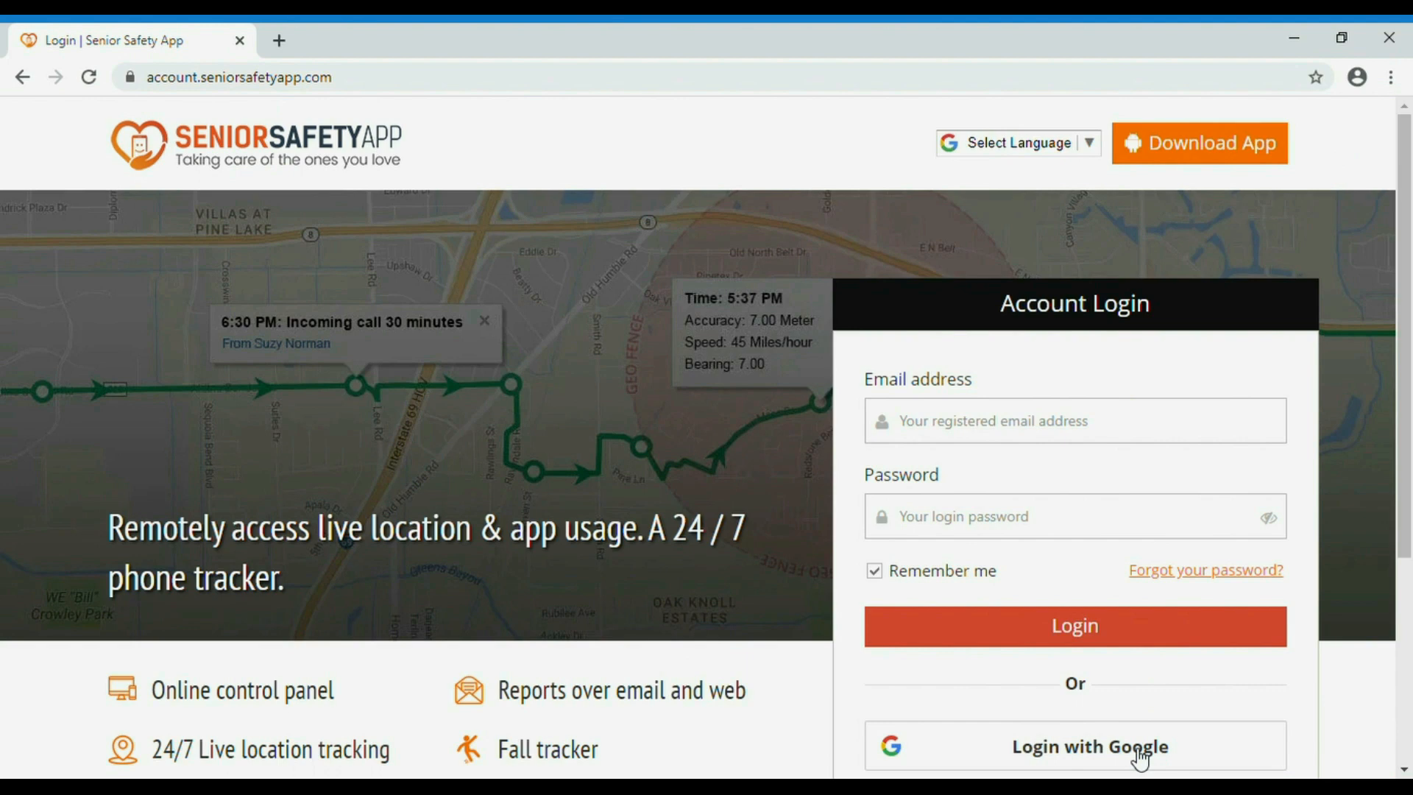
left_click(1075, 746)
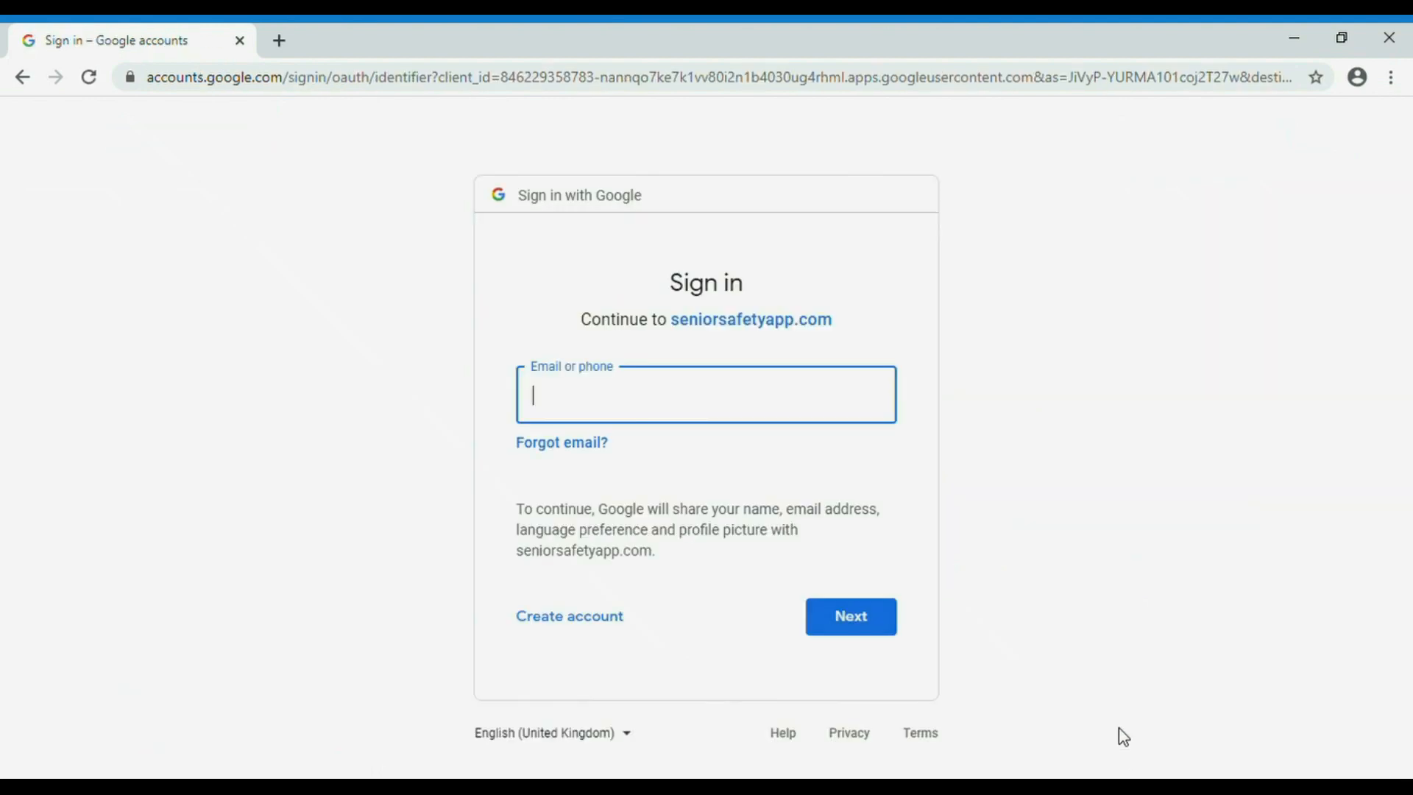
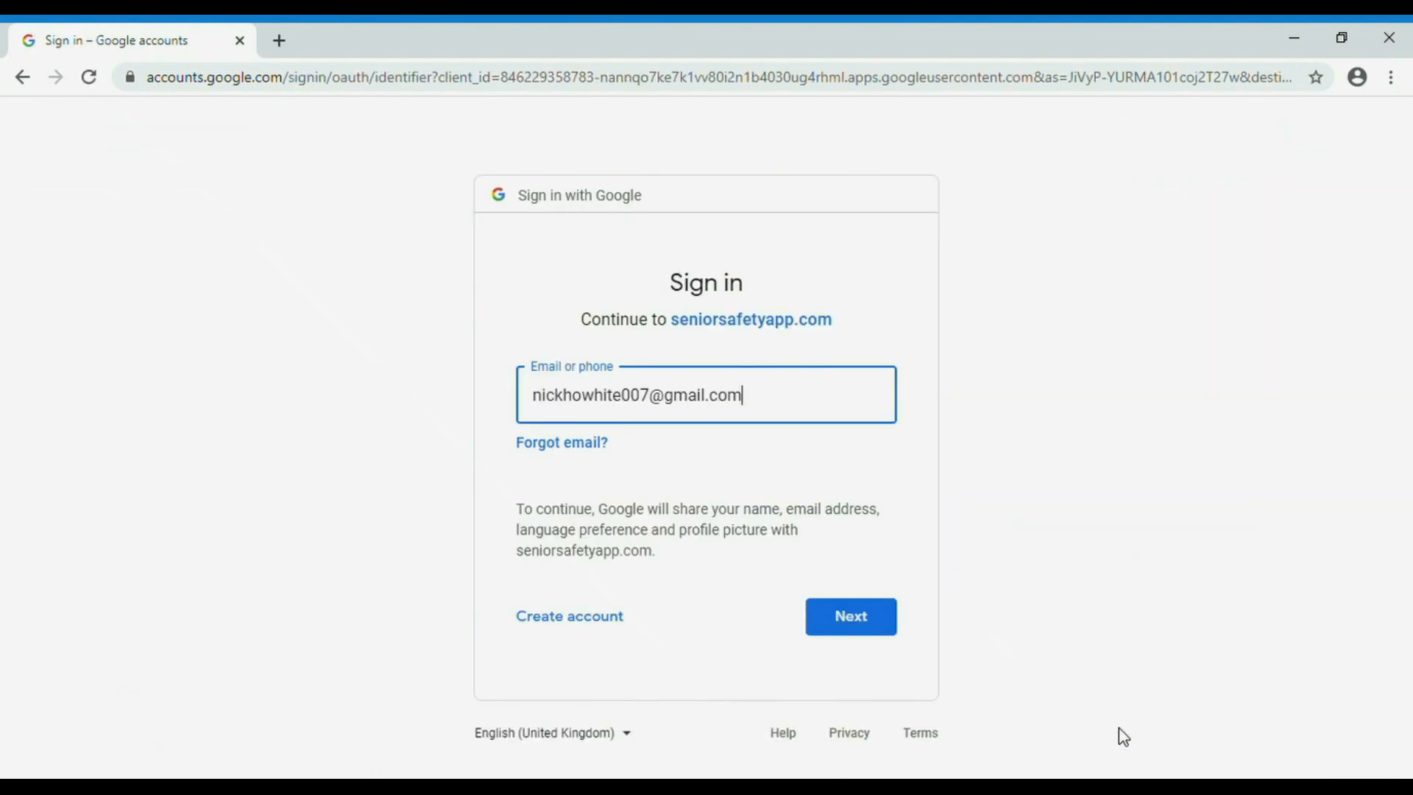
left_click(848, 615)
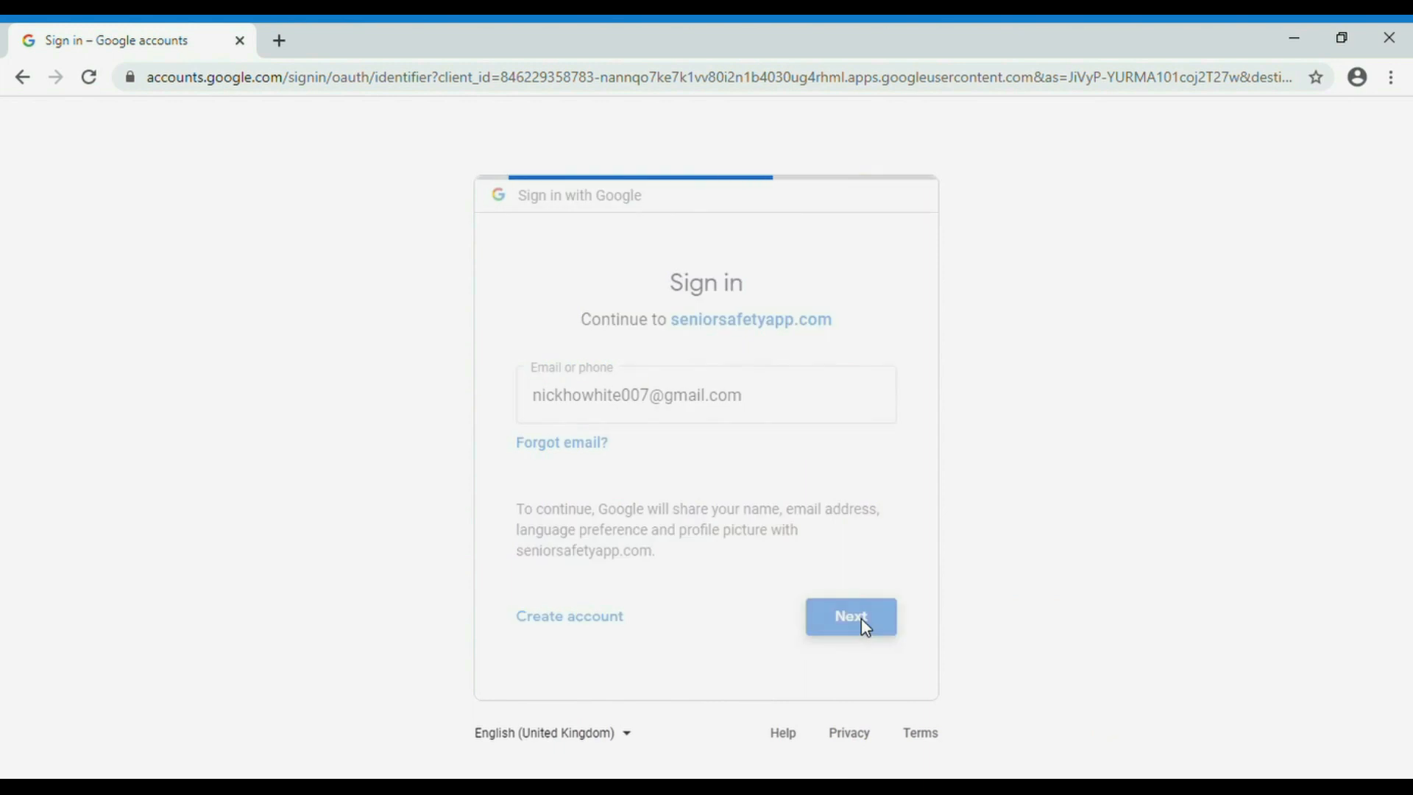
left_click(848, 616)
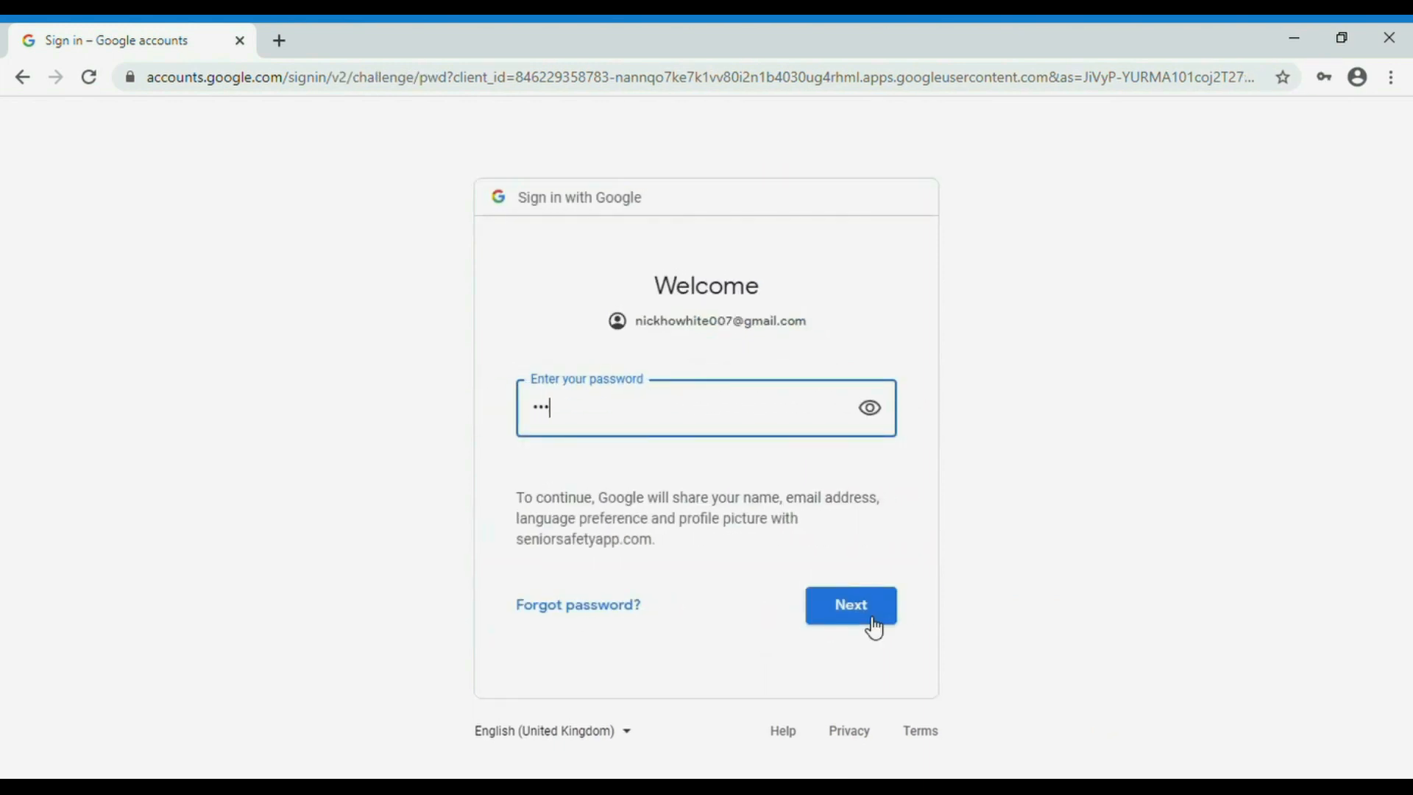
left_click(849, 605)
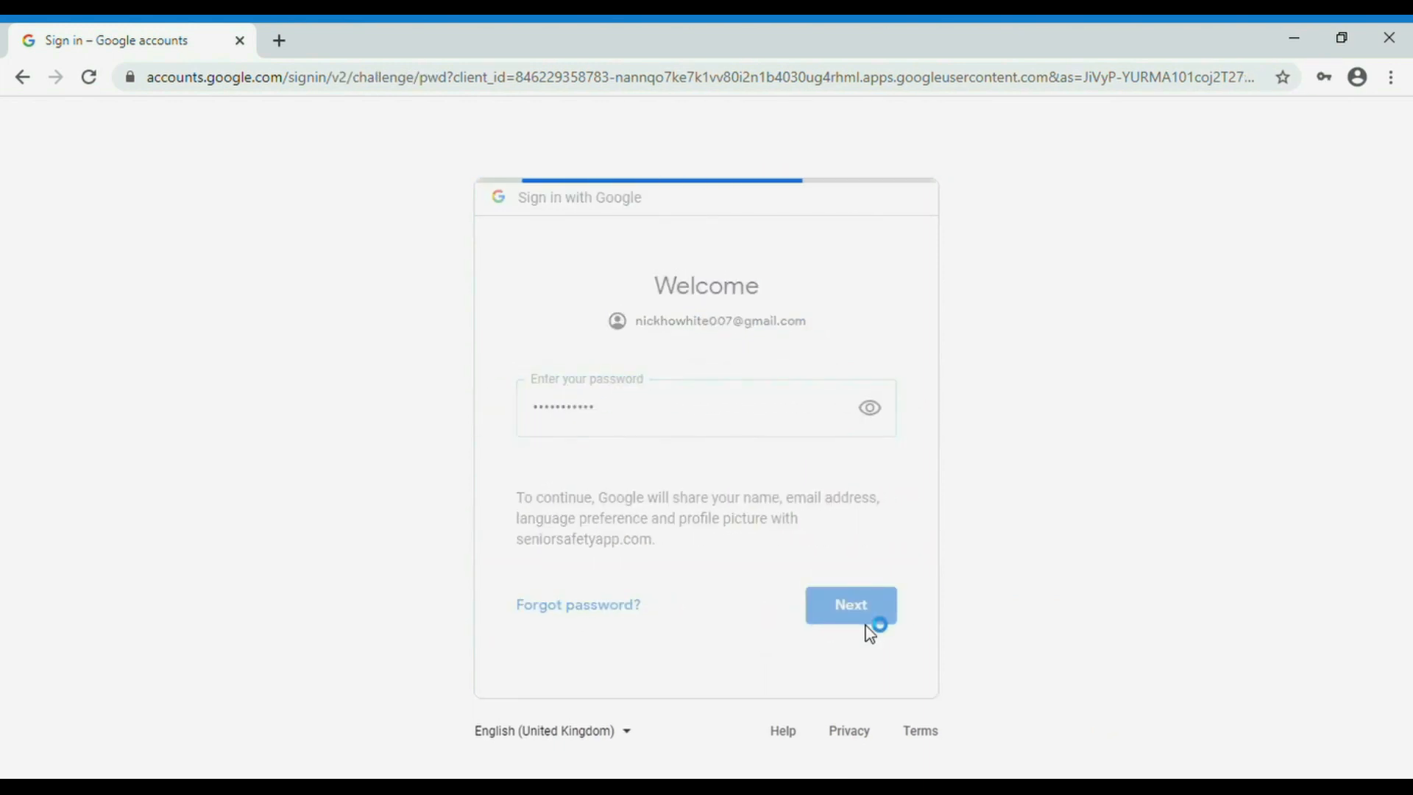
left_click(848, 605)
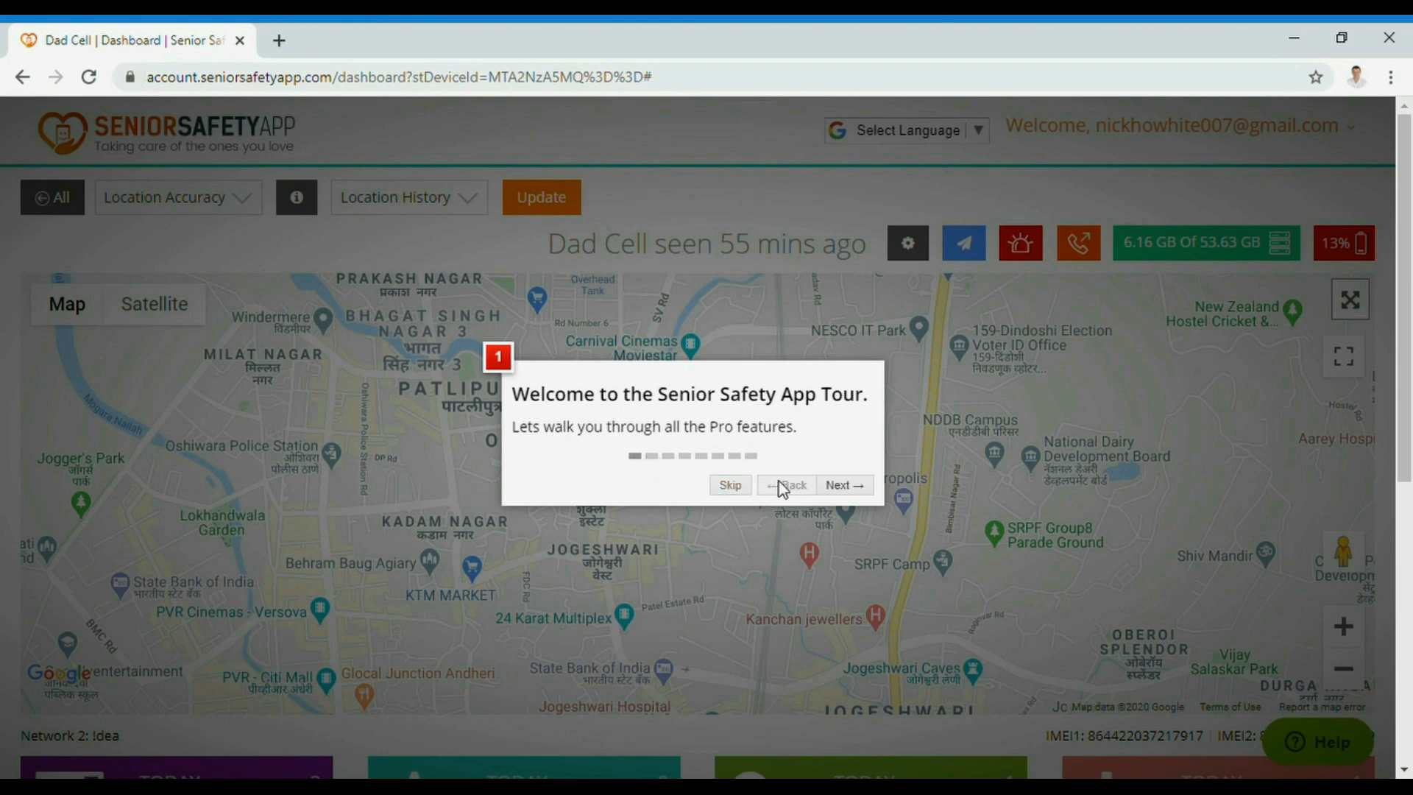
- Step the welcome tour through the app usage, install, location and geo-fence logs
left_click(843, 485)
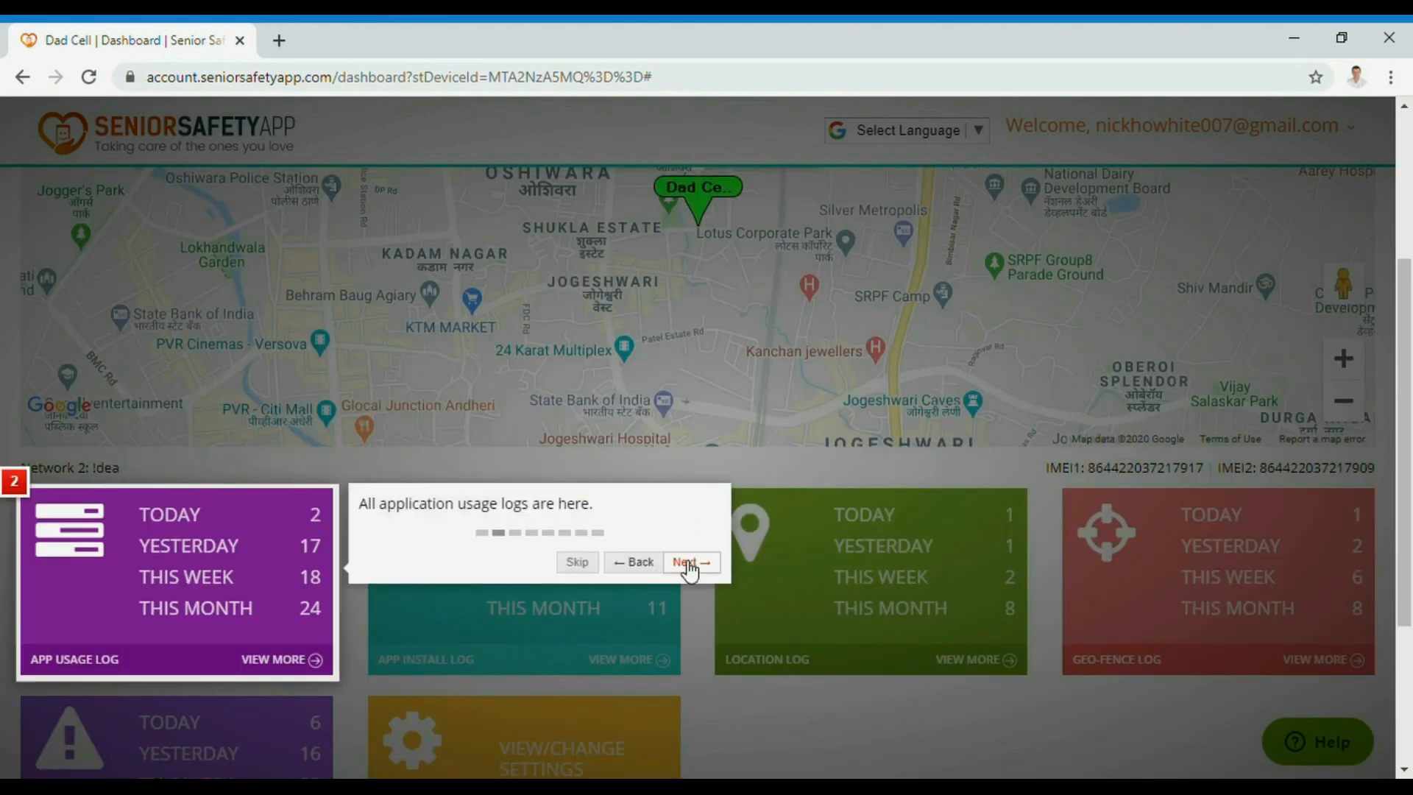
left_click(689, 562)
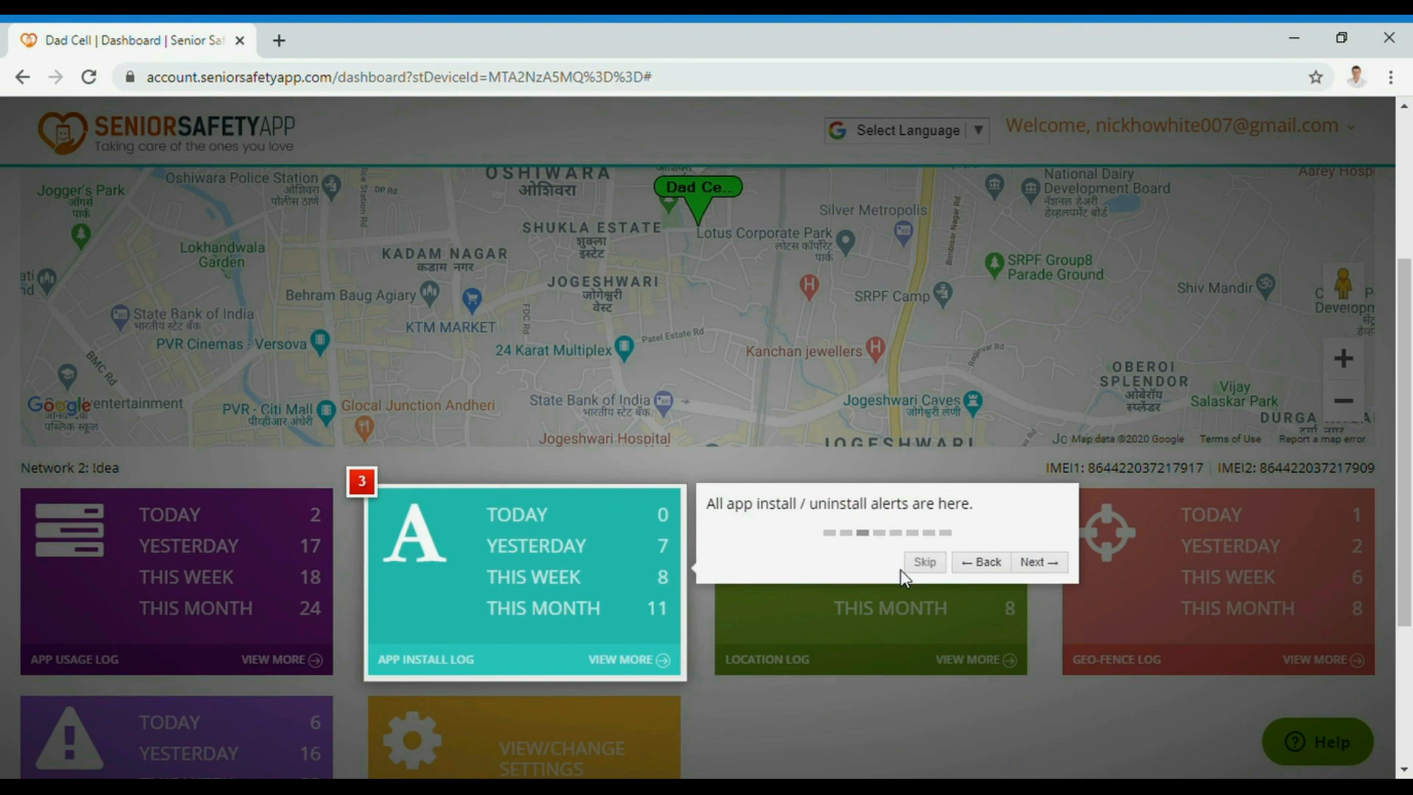
left_click(1037, 562)
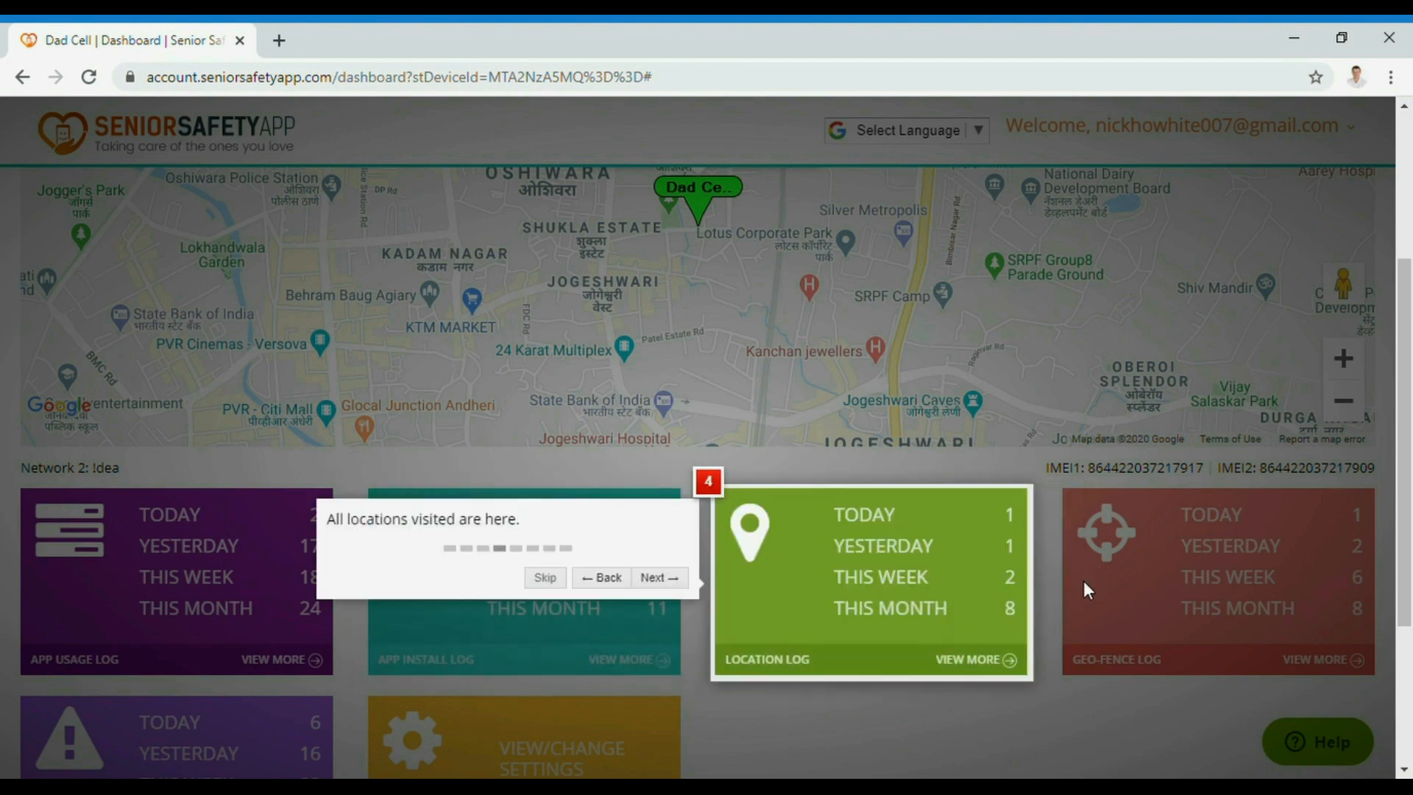
left_click(659, 577)
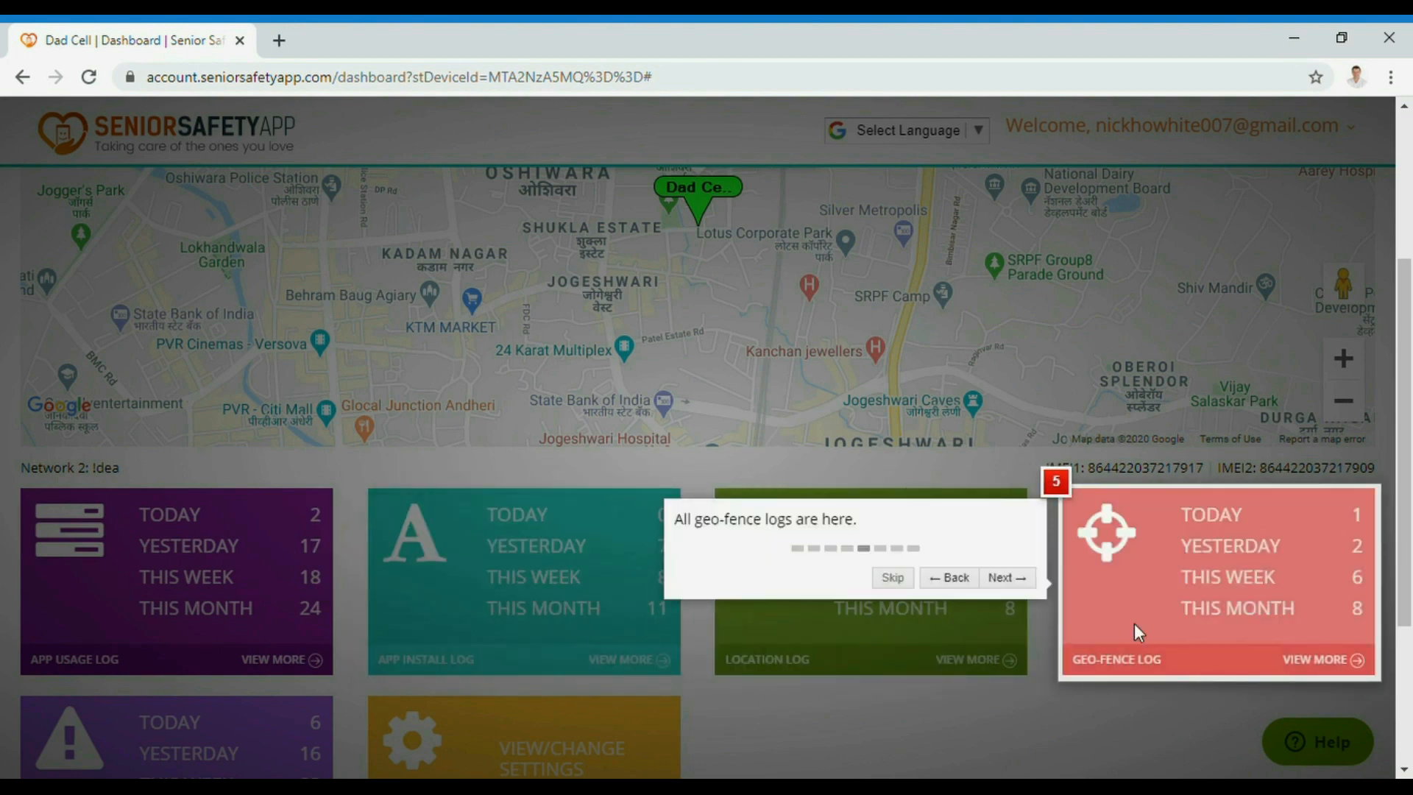
- Continue the tour through alert log, settings and map history options, then close it
left_click(1006, 577)
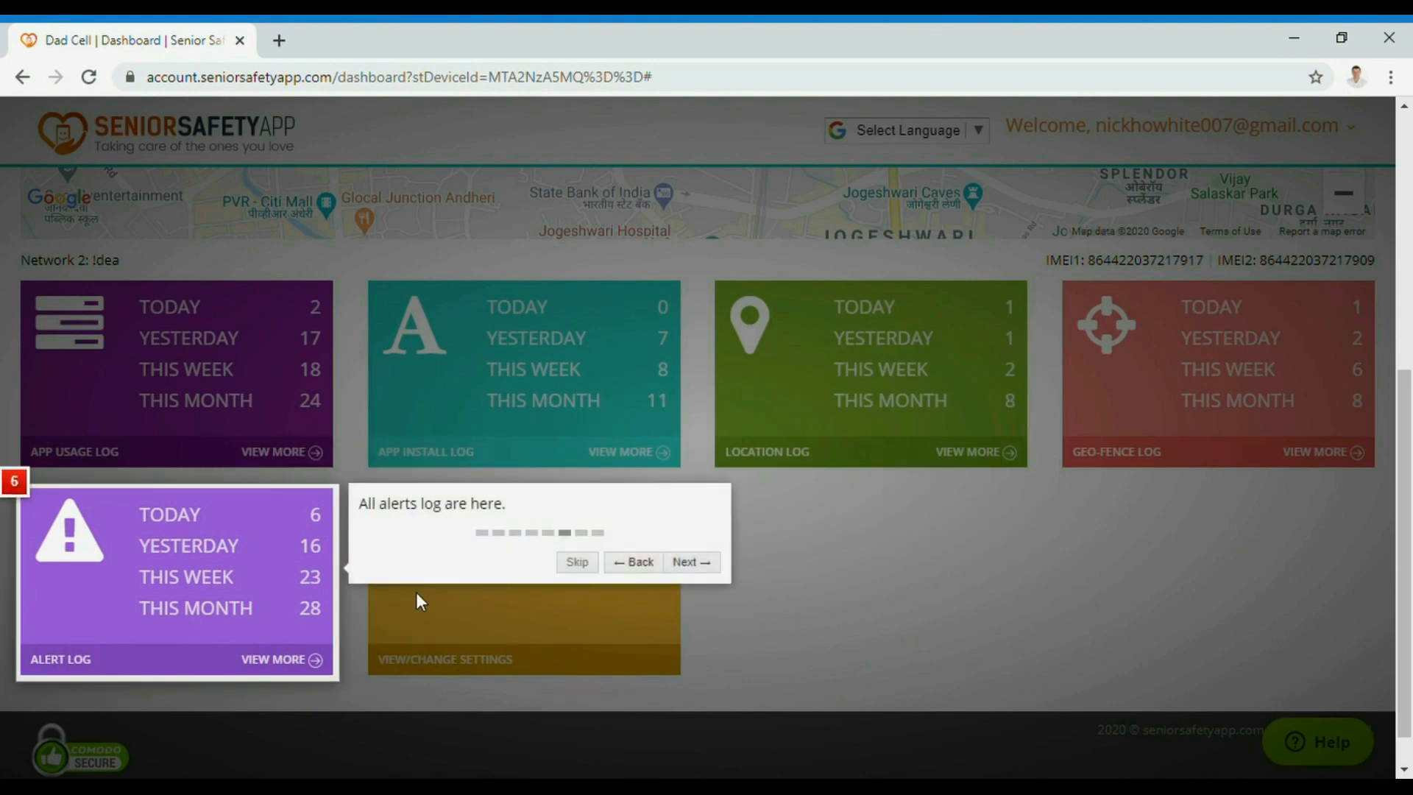
left_click(690, 561)
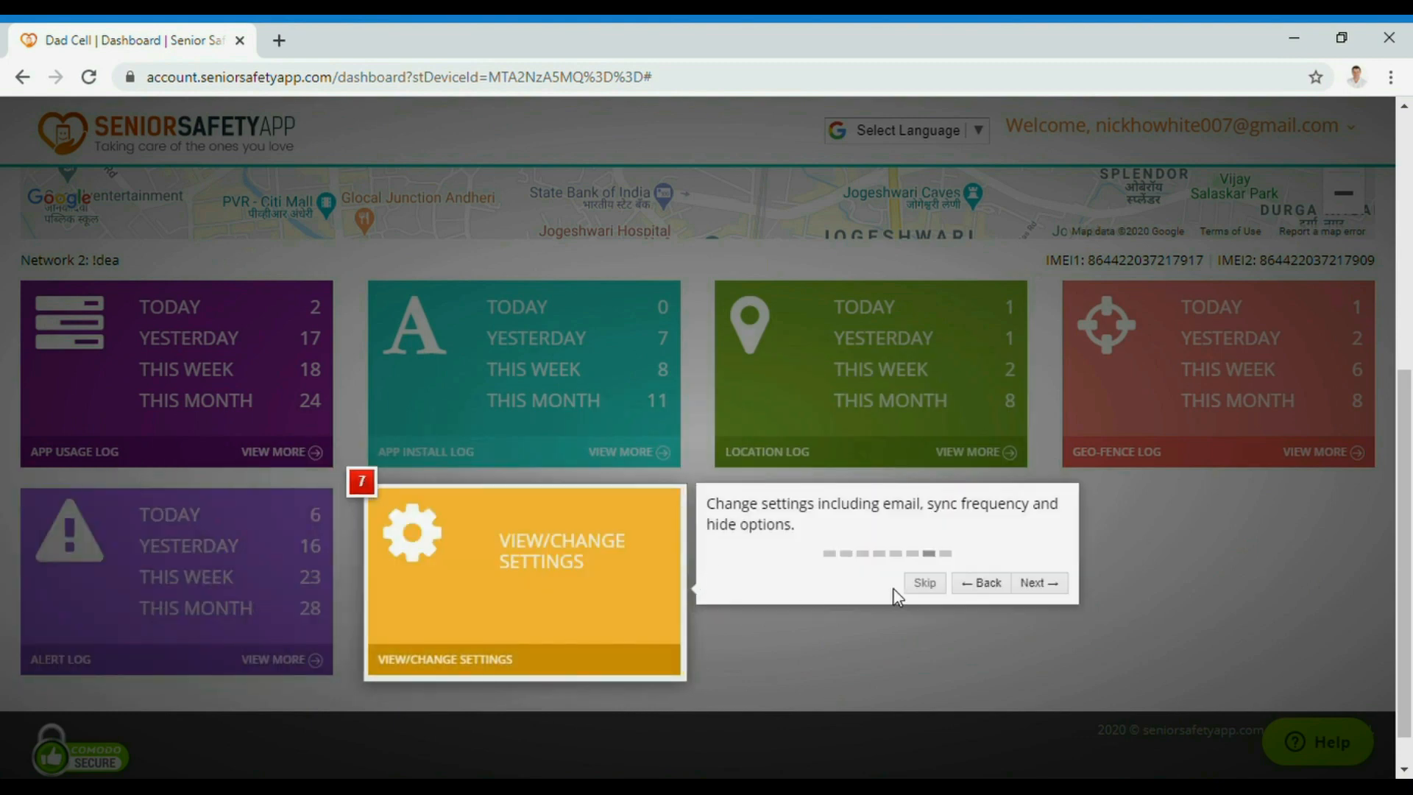
left_click(1038, 582)
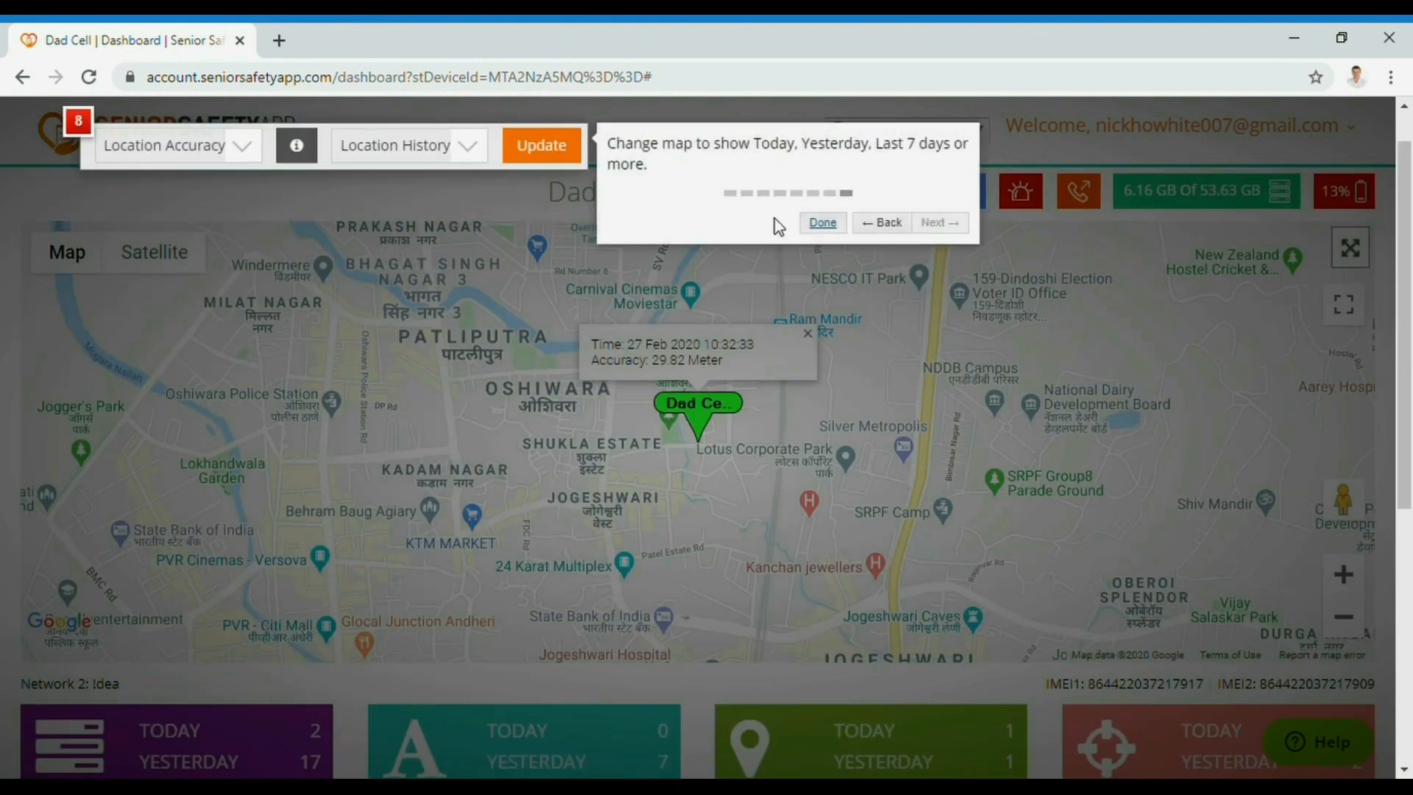
left_click(822, 222)
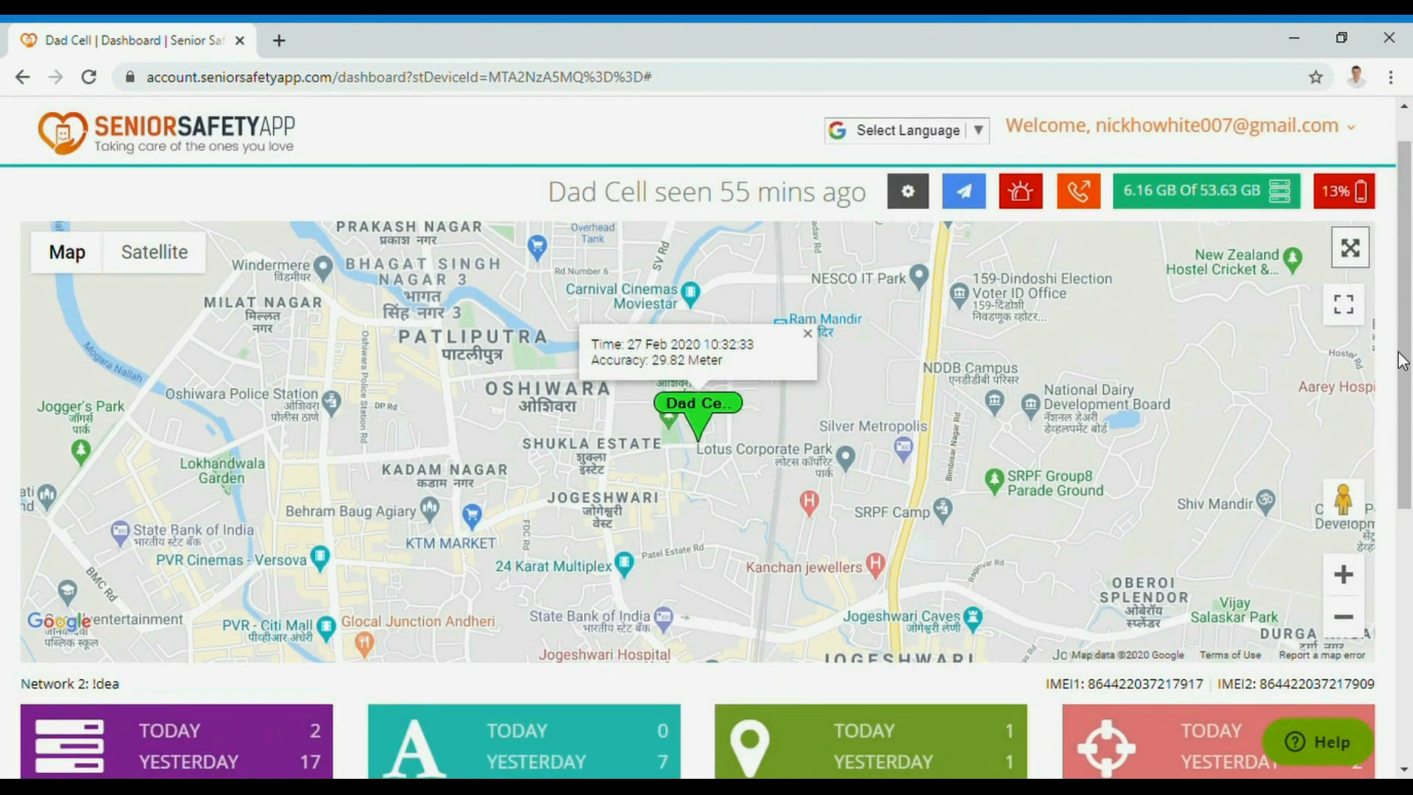
scroll("down", 3)
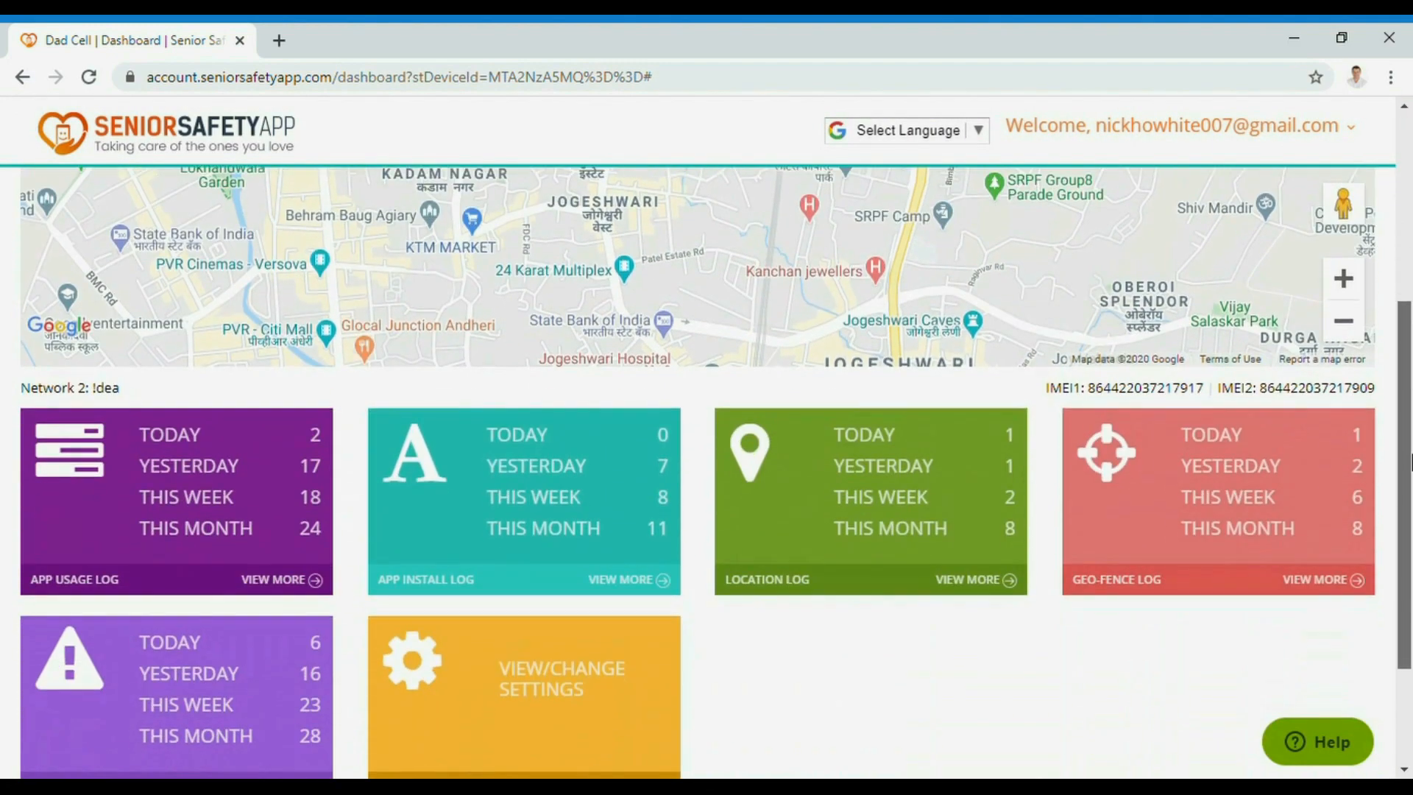
mouse_move(297, 498)
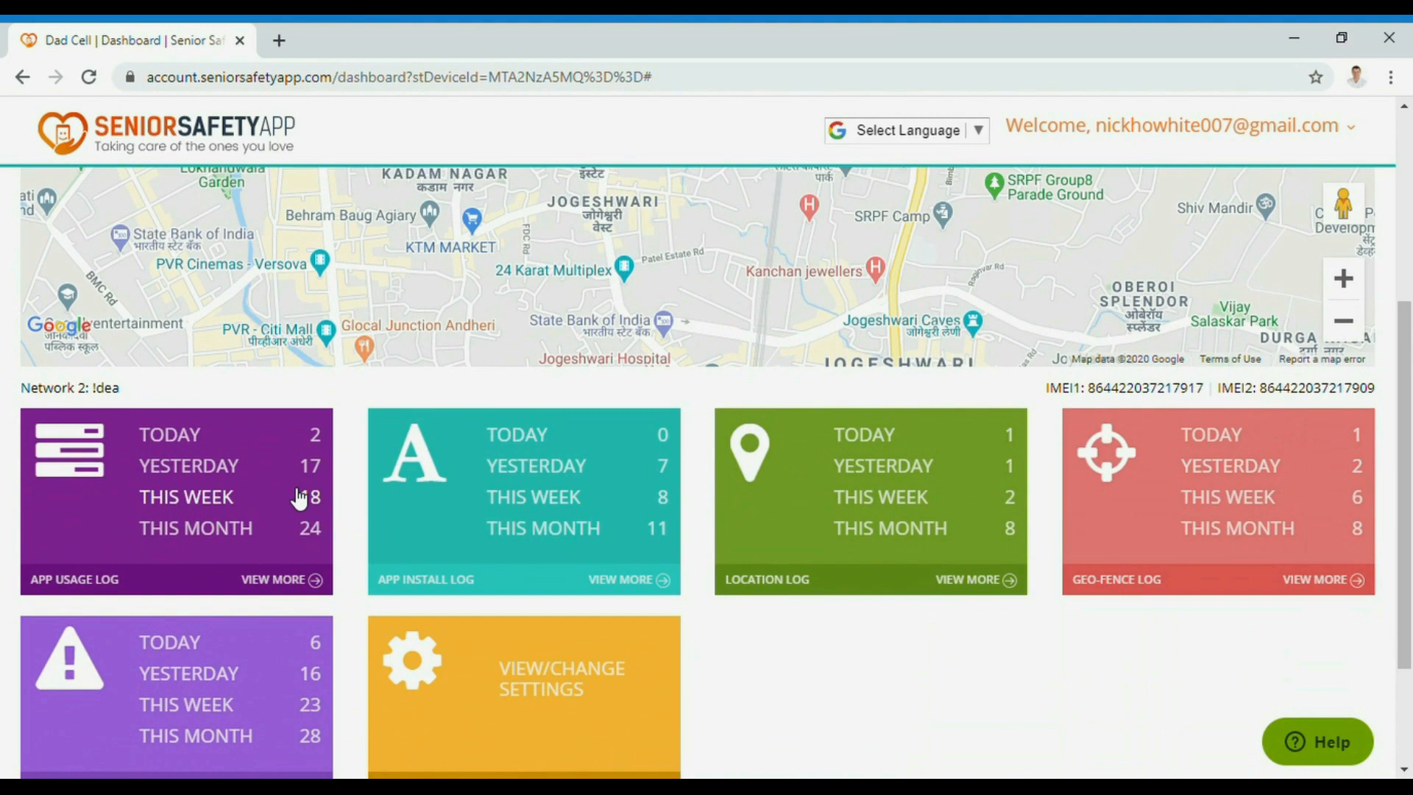
left_click(274, 579)
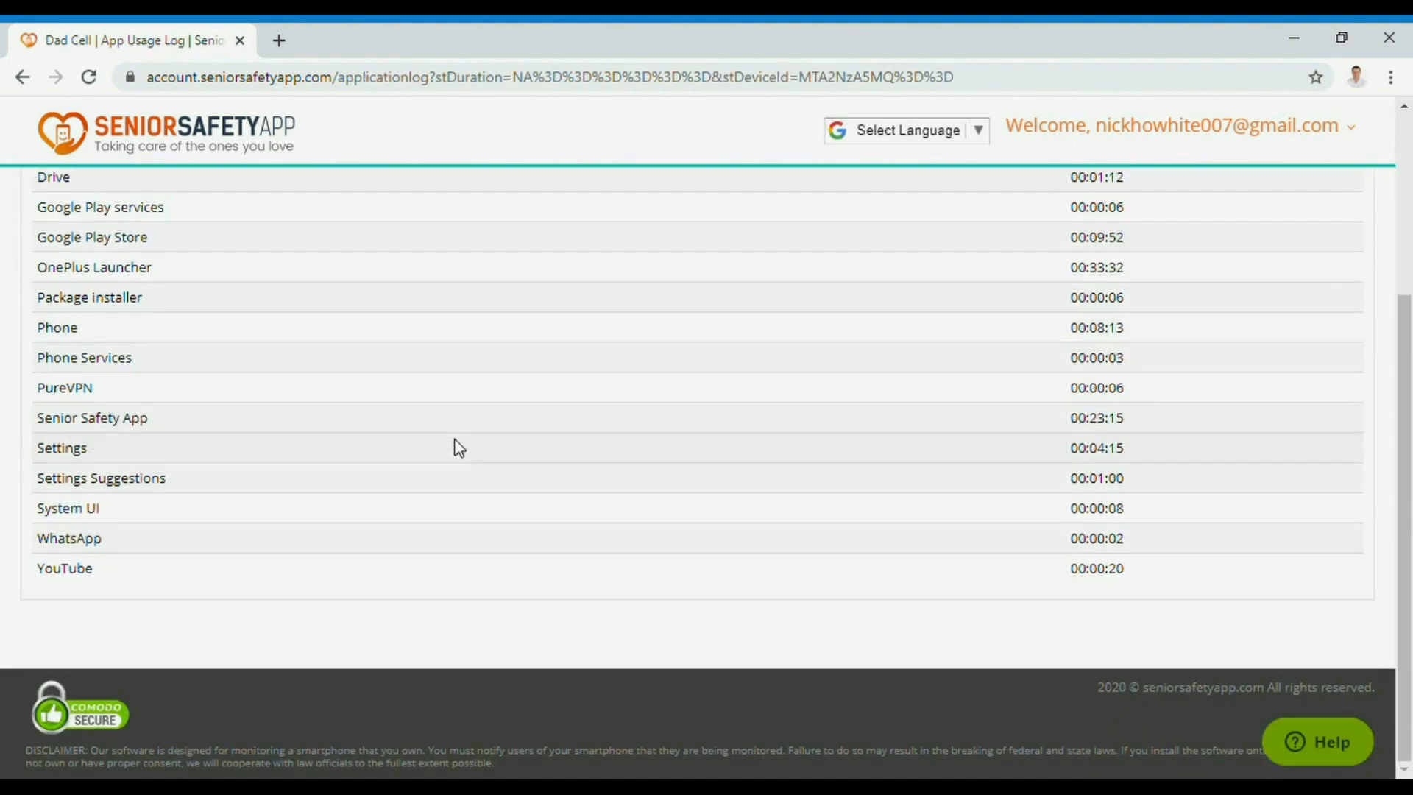
scroll("up", 3)
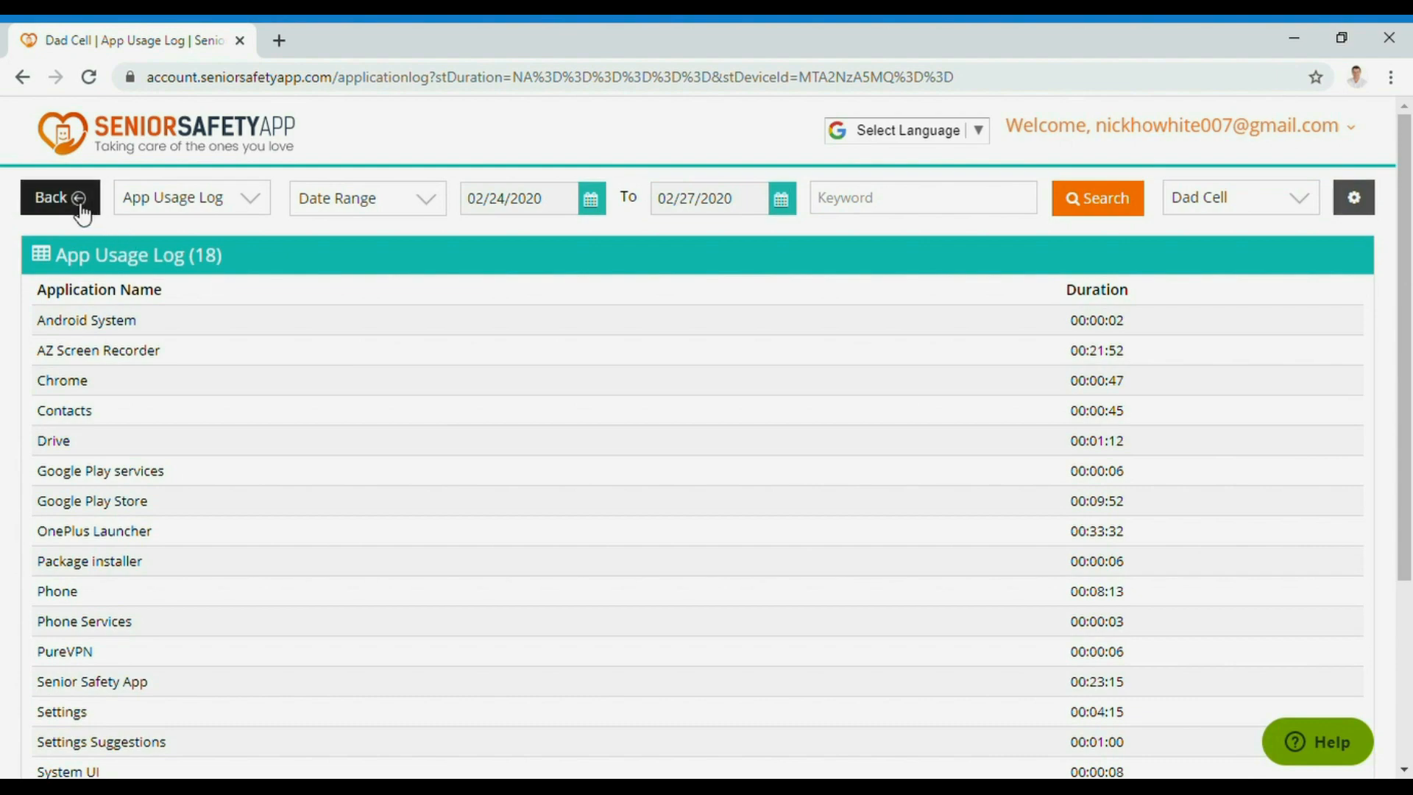
left_click(51, 197)
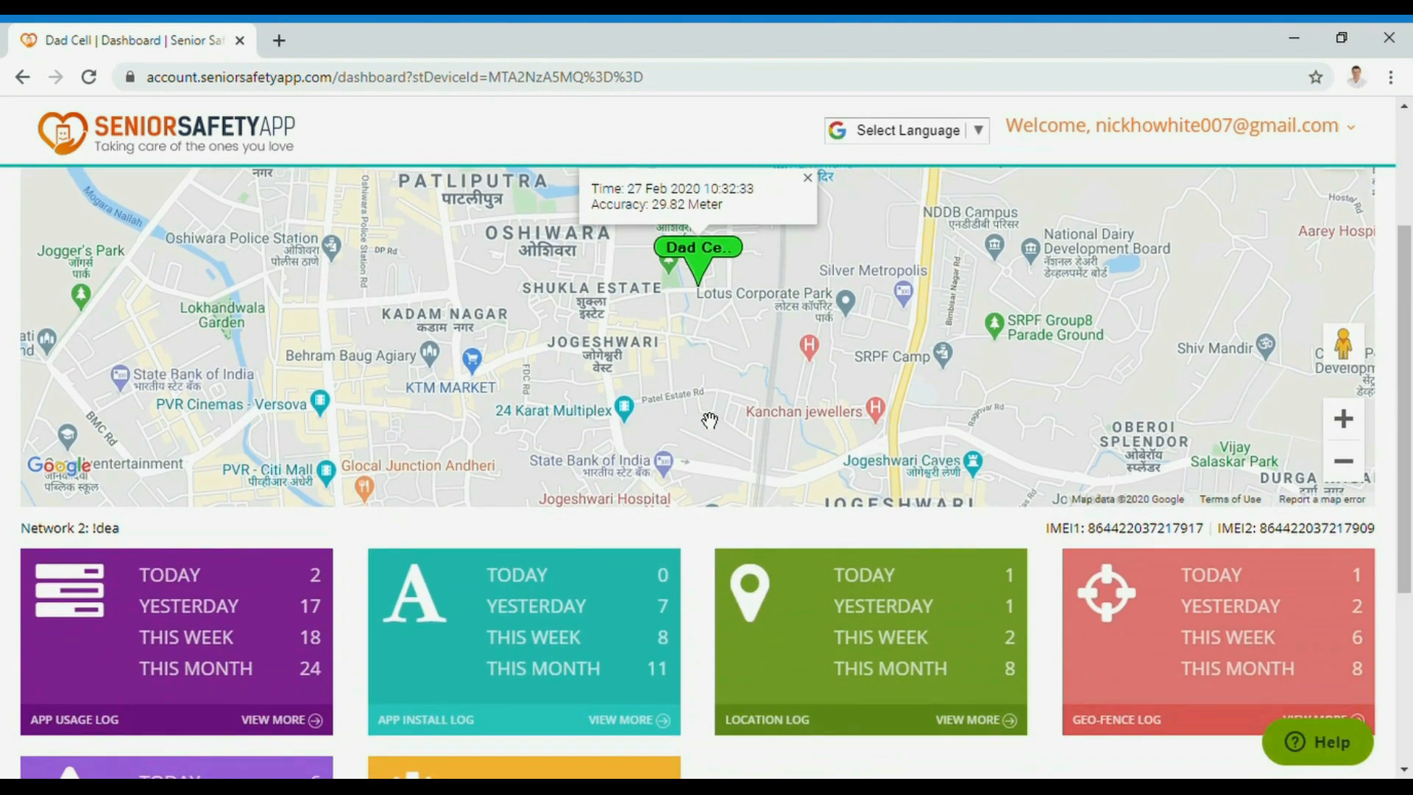
mouse_move(614, 651)
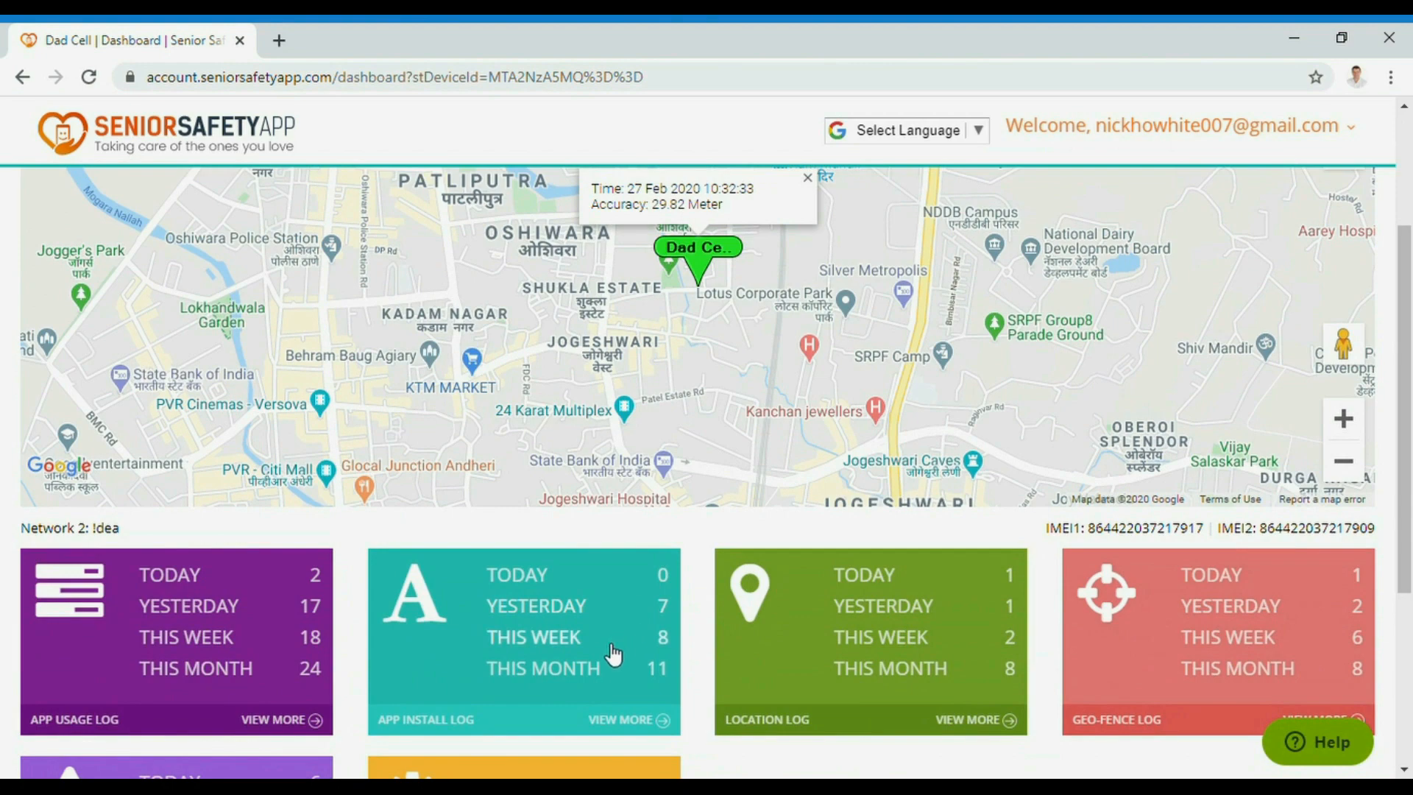
left_click(618, 719)
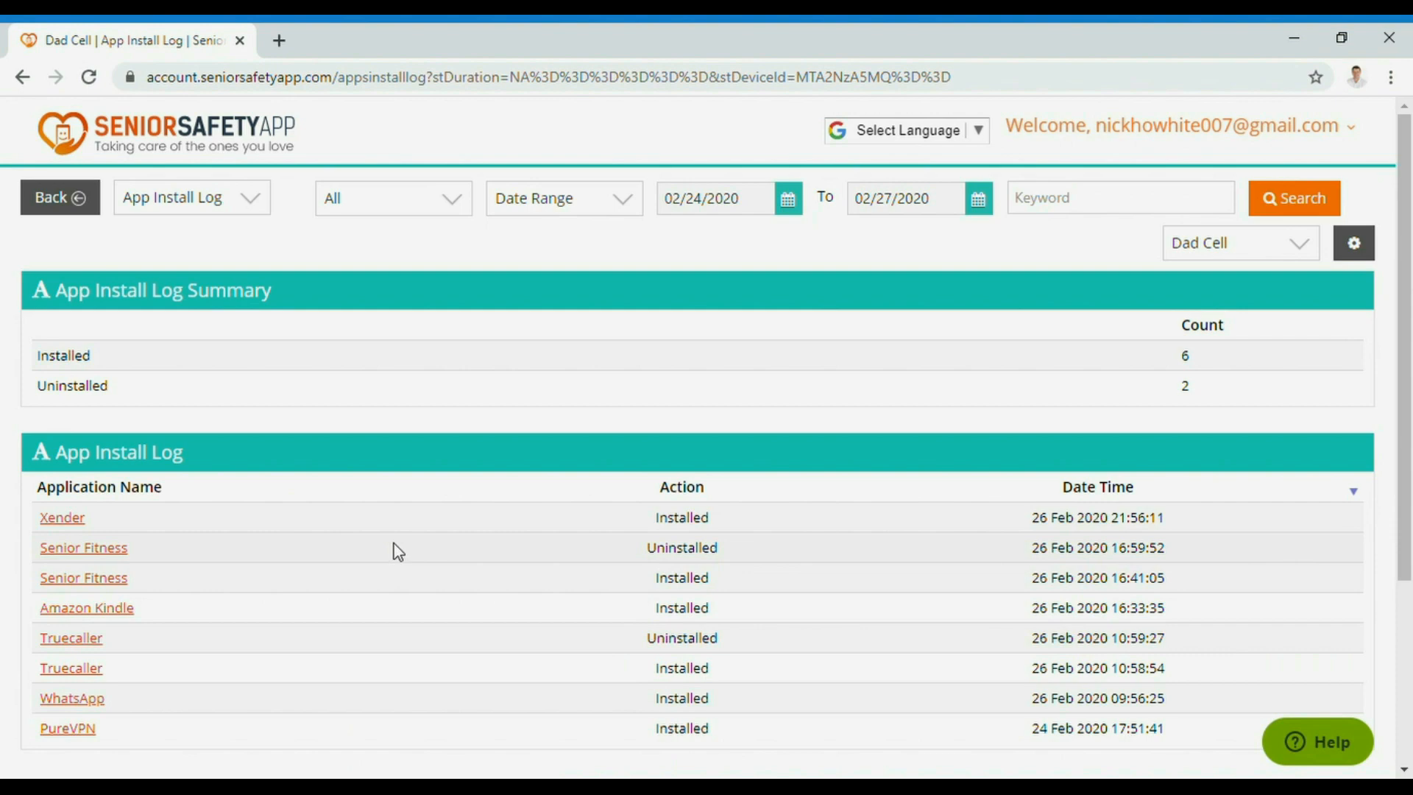
scroll("down", 3)
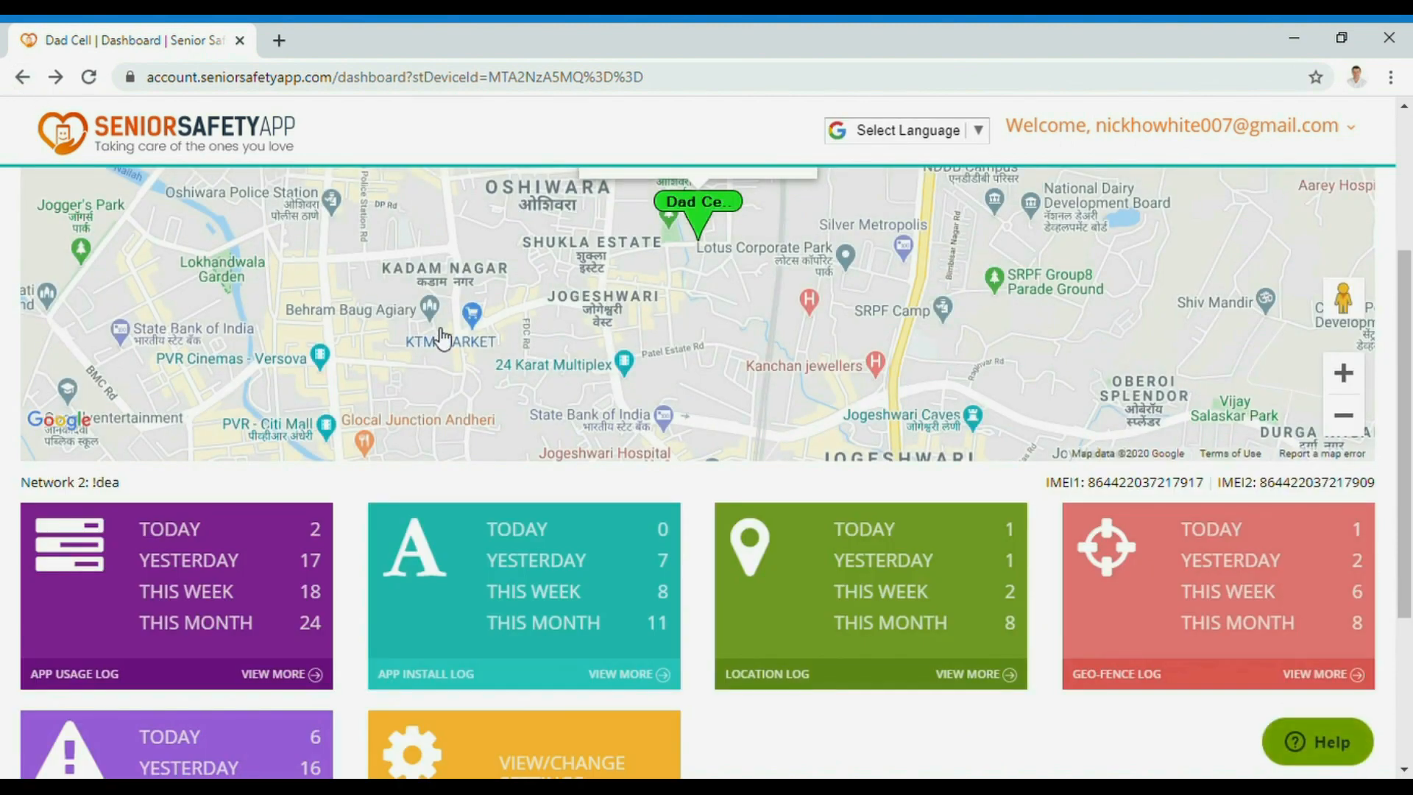
left_click(975, 674)
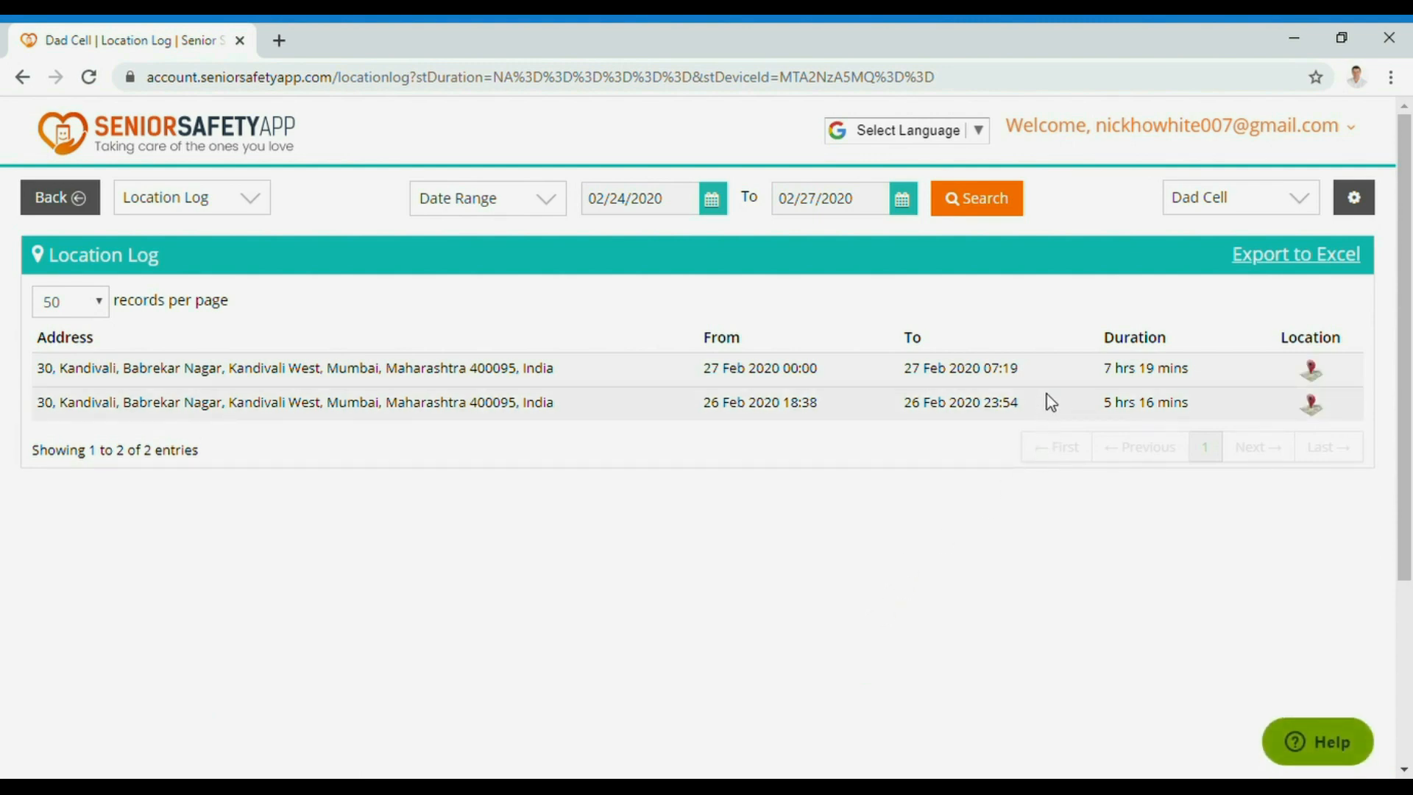
mouse_move(912, 358)
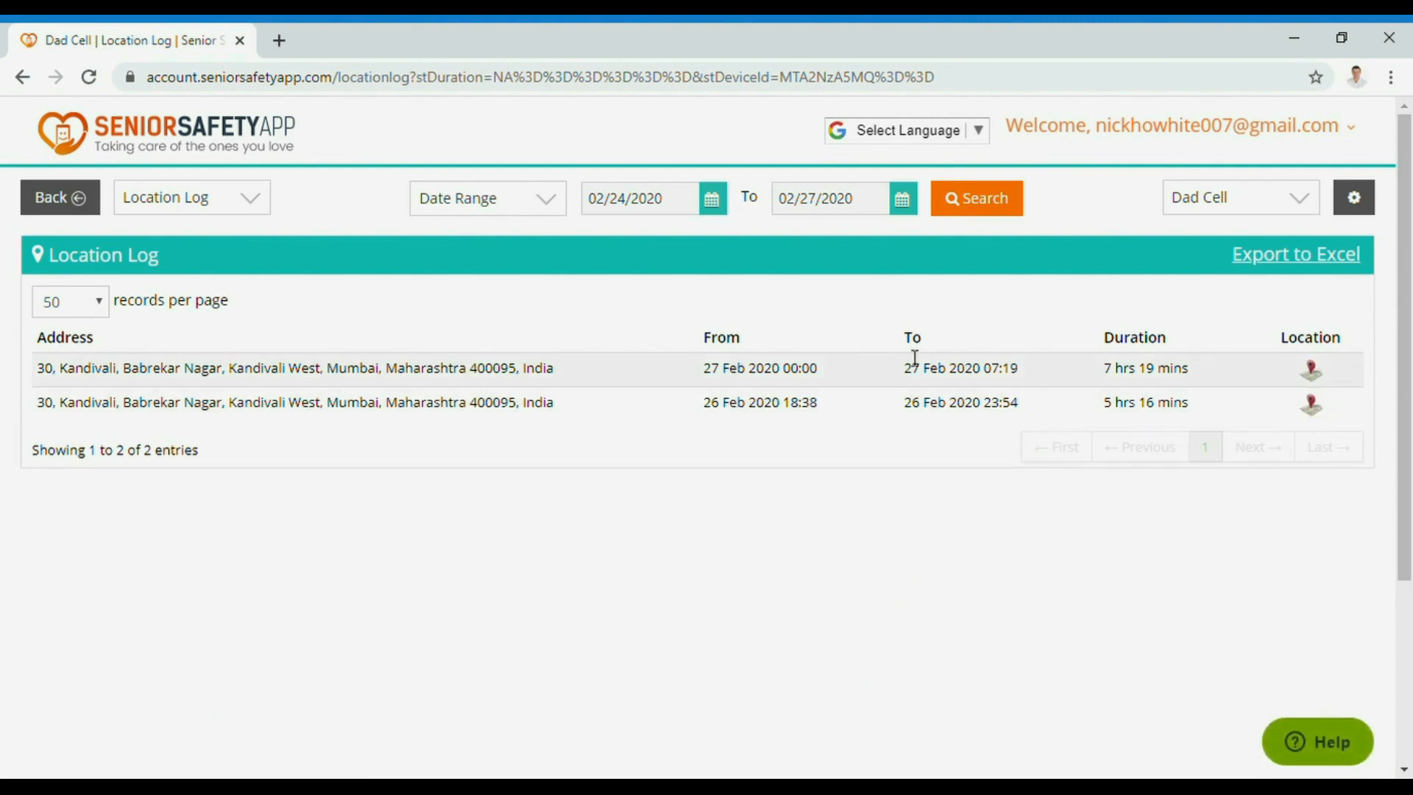
left_click(59, 197)
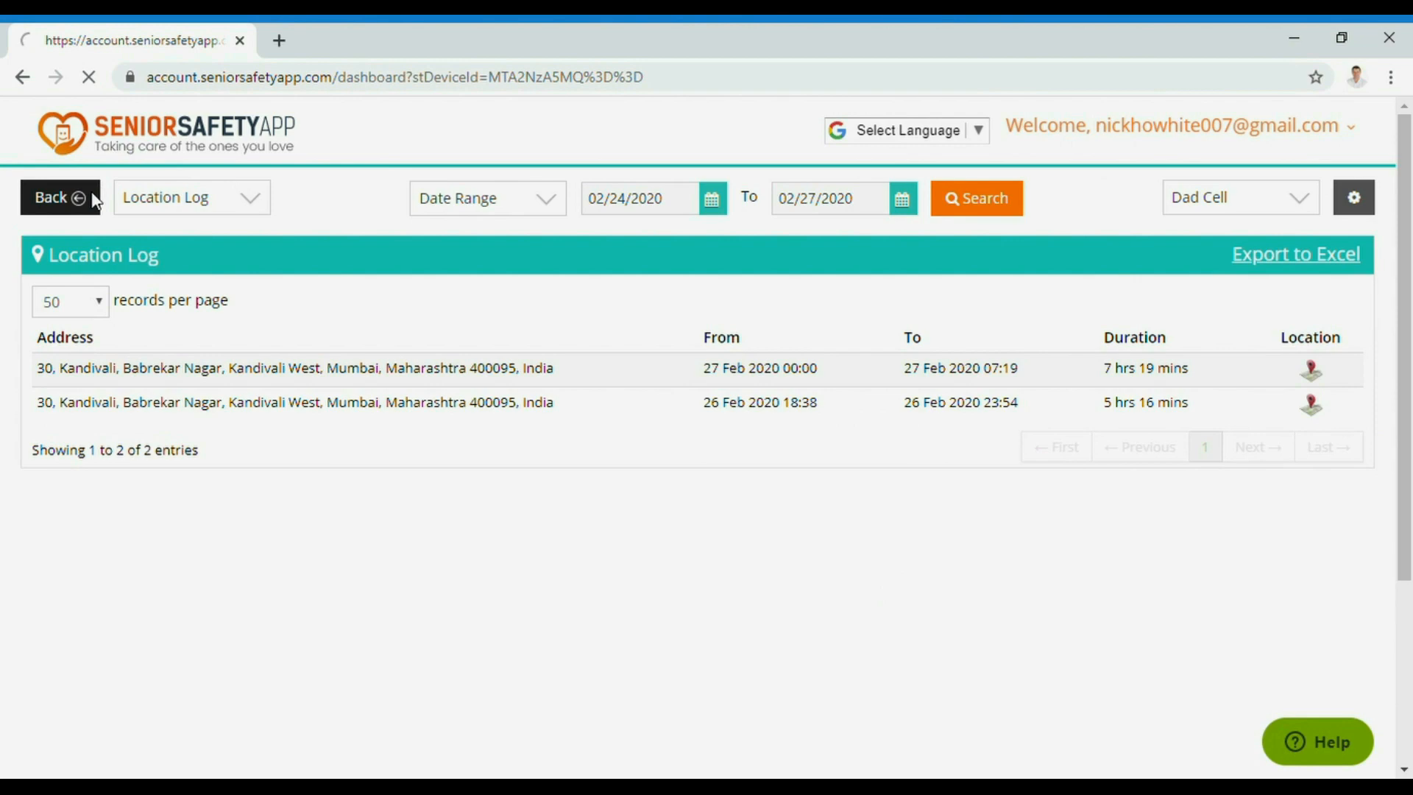
left_click(51, 197)
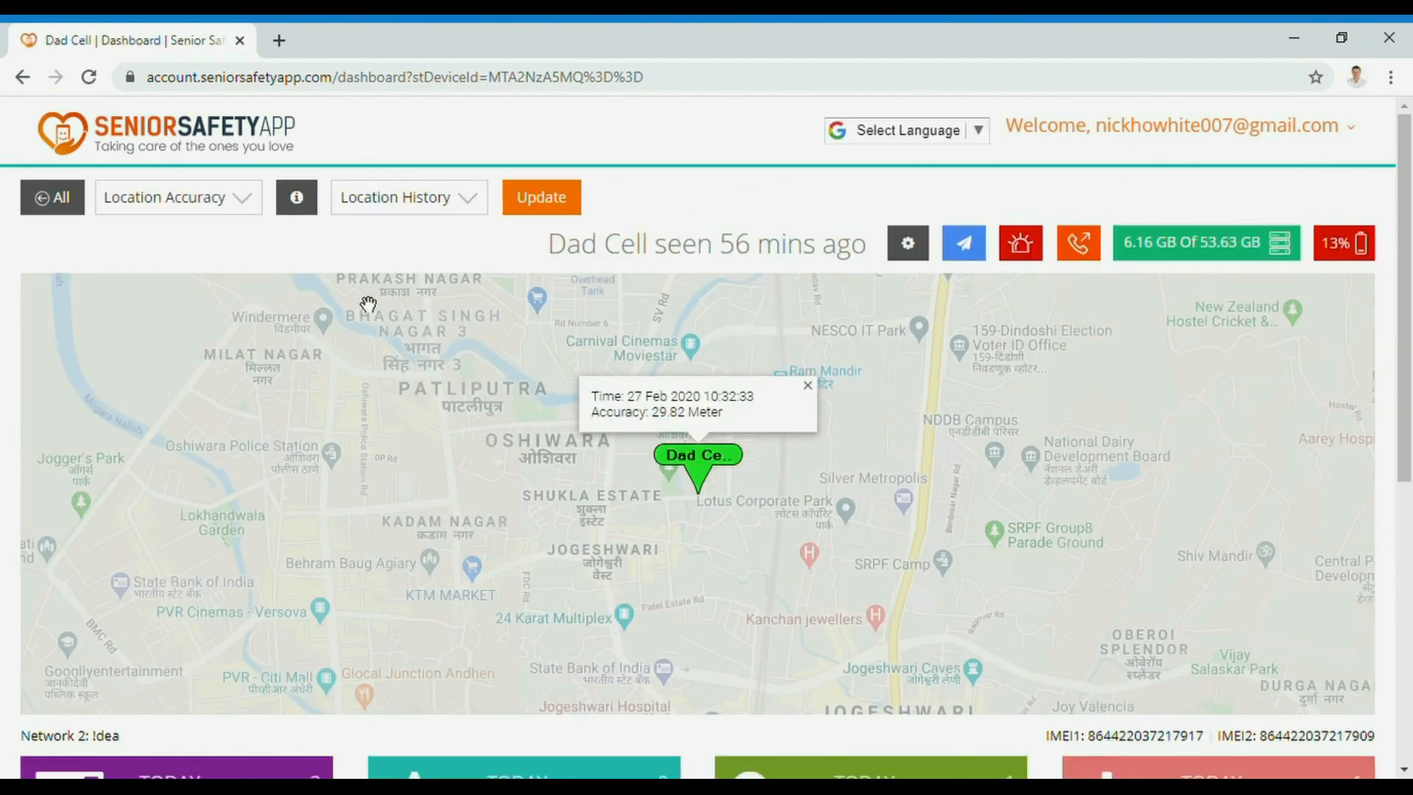
scroll("down", 3)
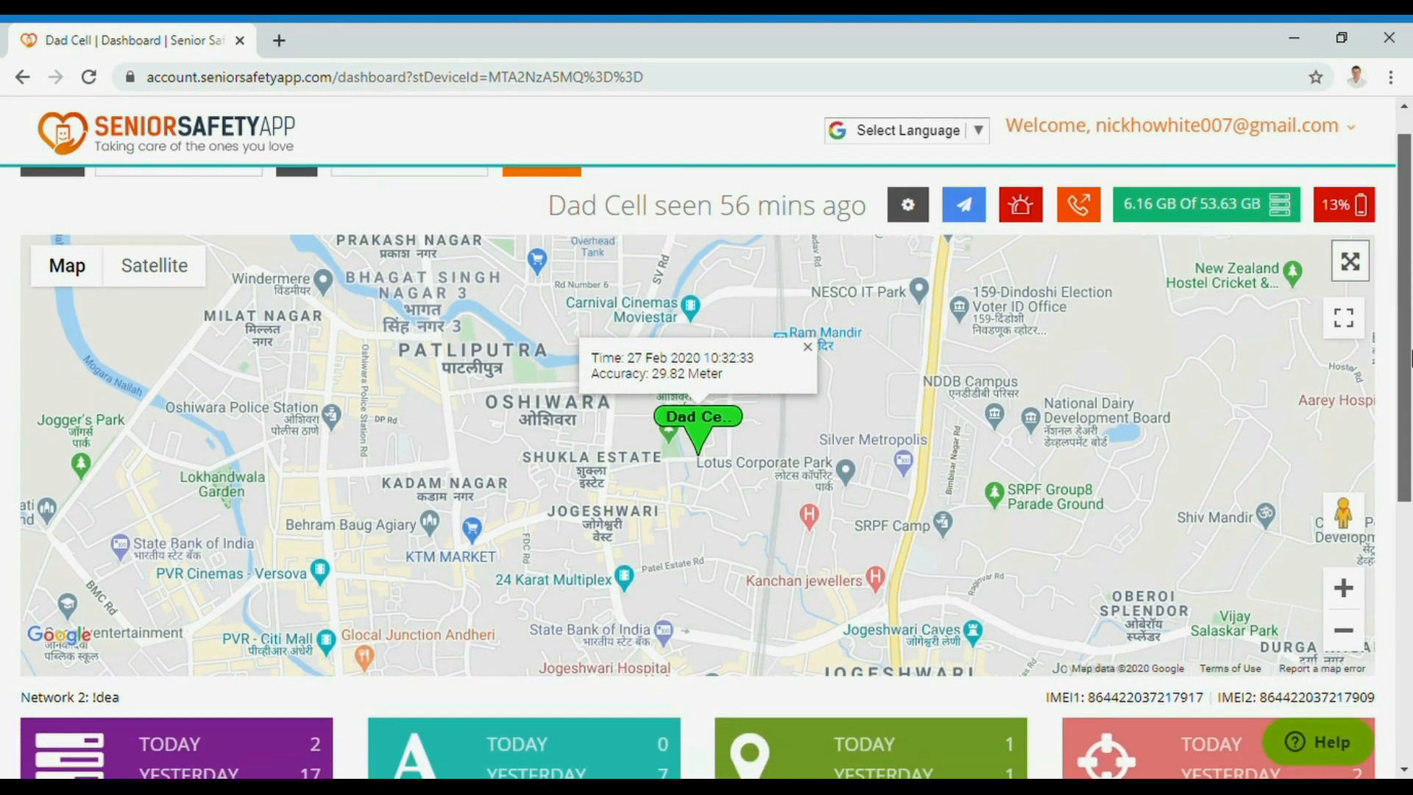
scroll("down", 3)
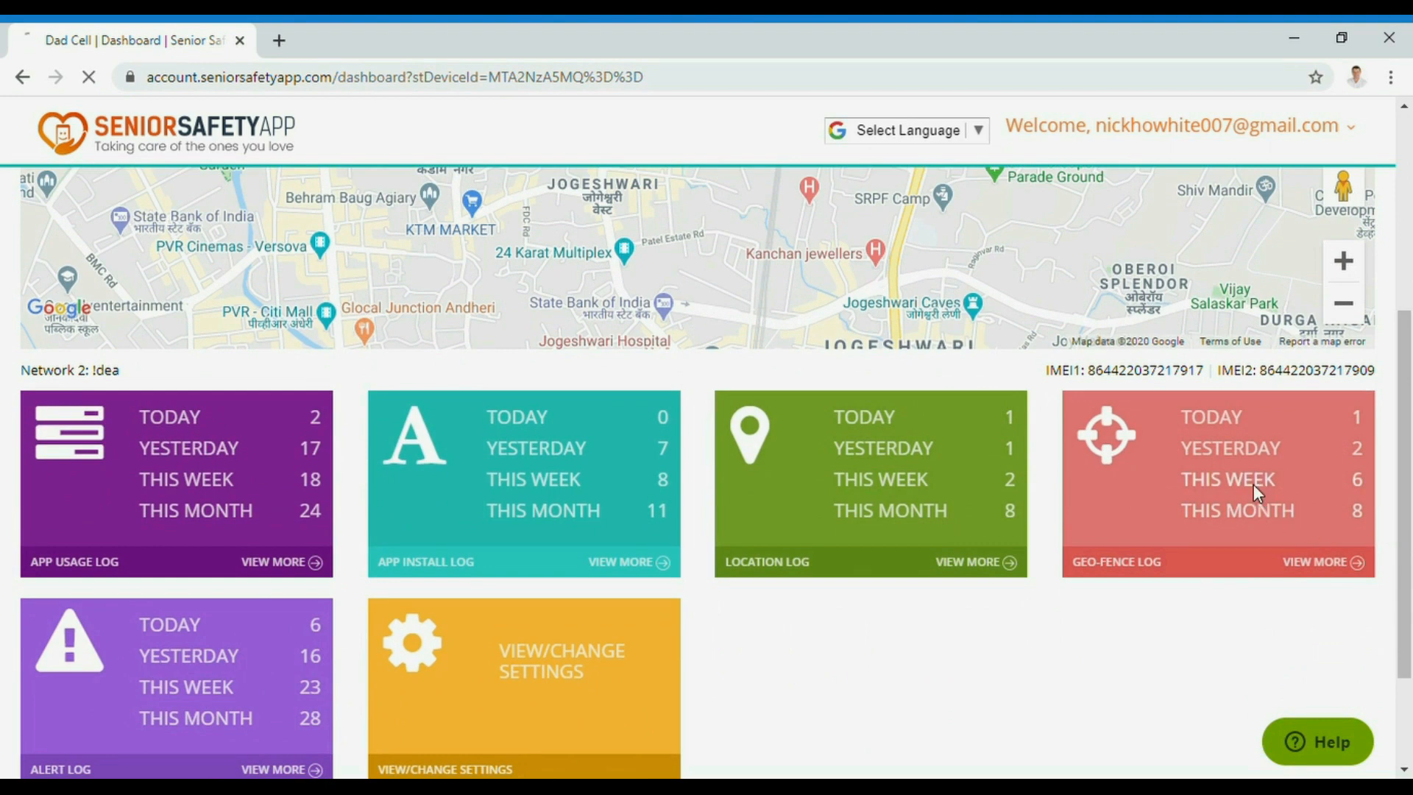
left_click(1324, 561)
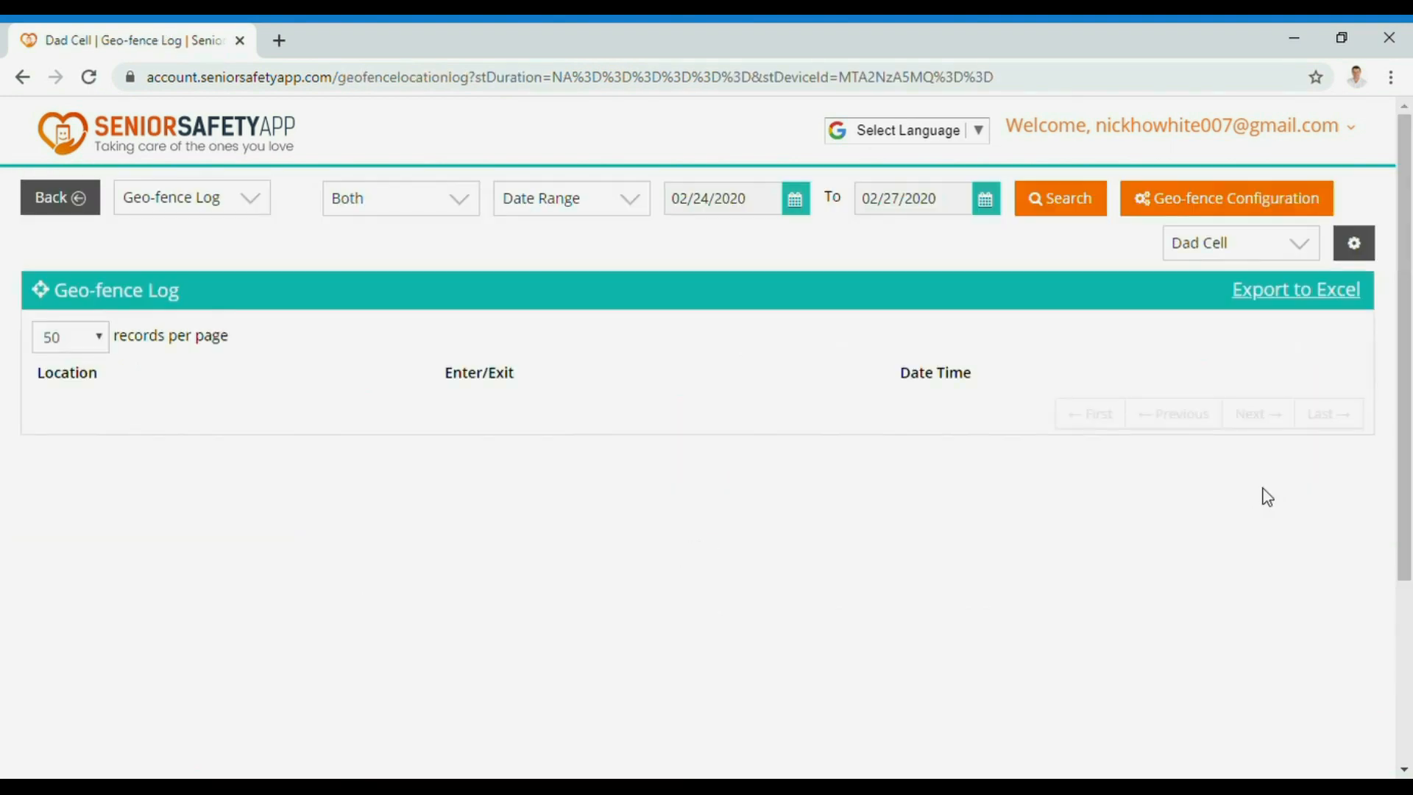
left_click(1060, 197)
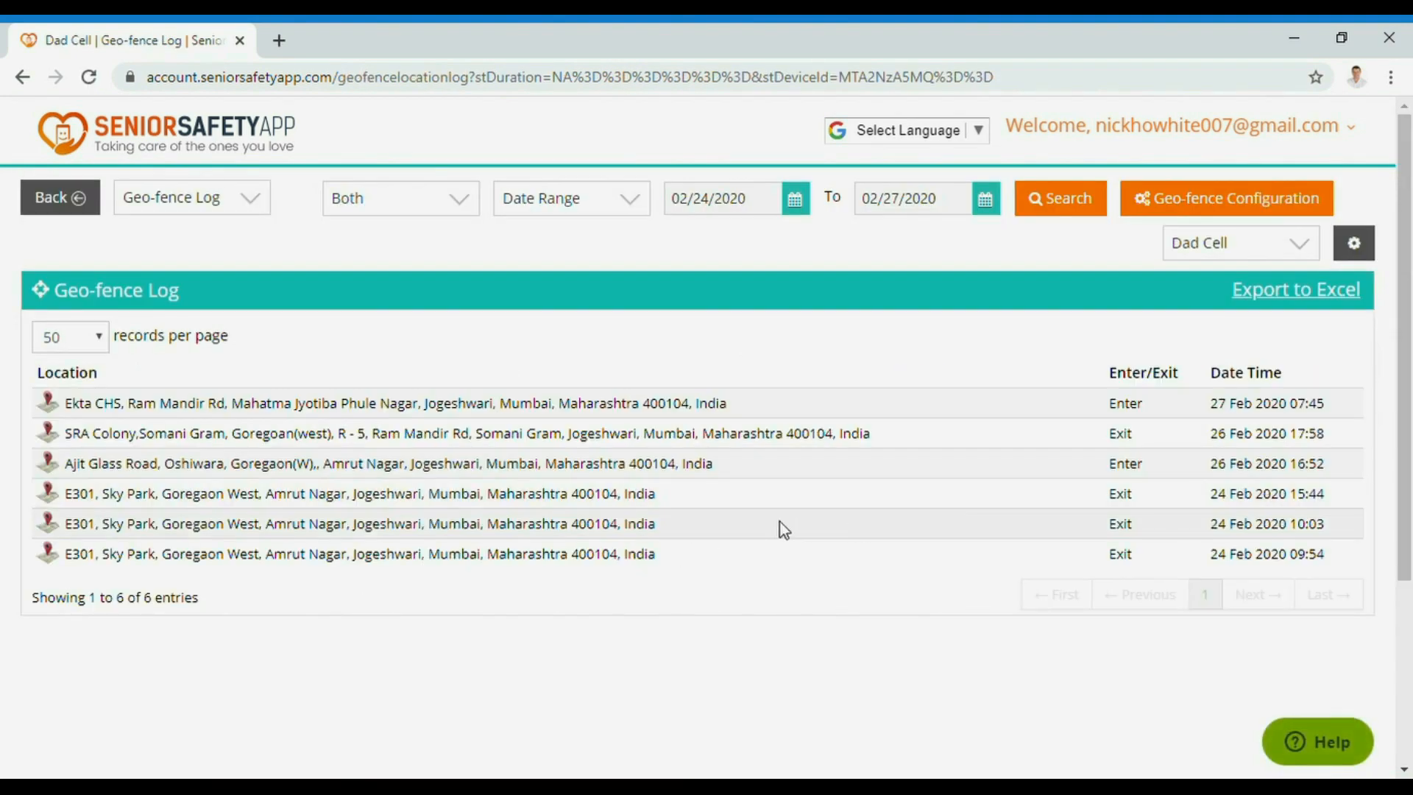
mouse_move(755, 424)
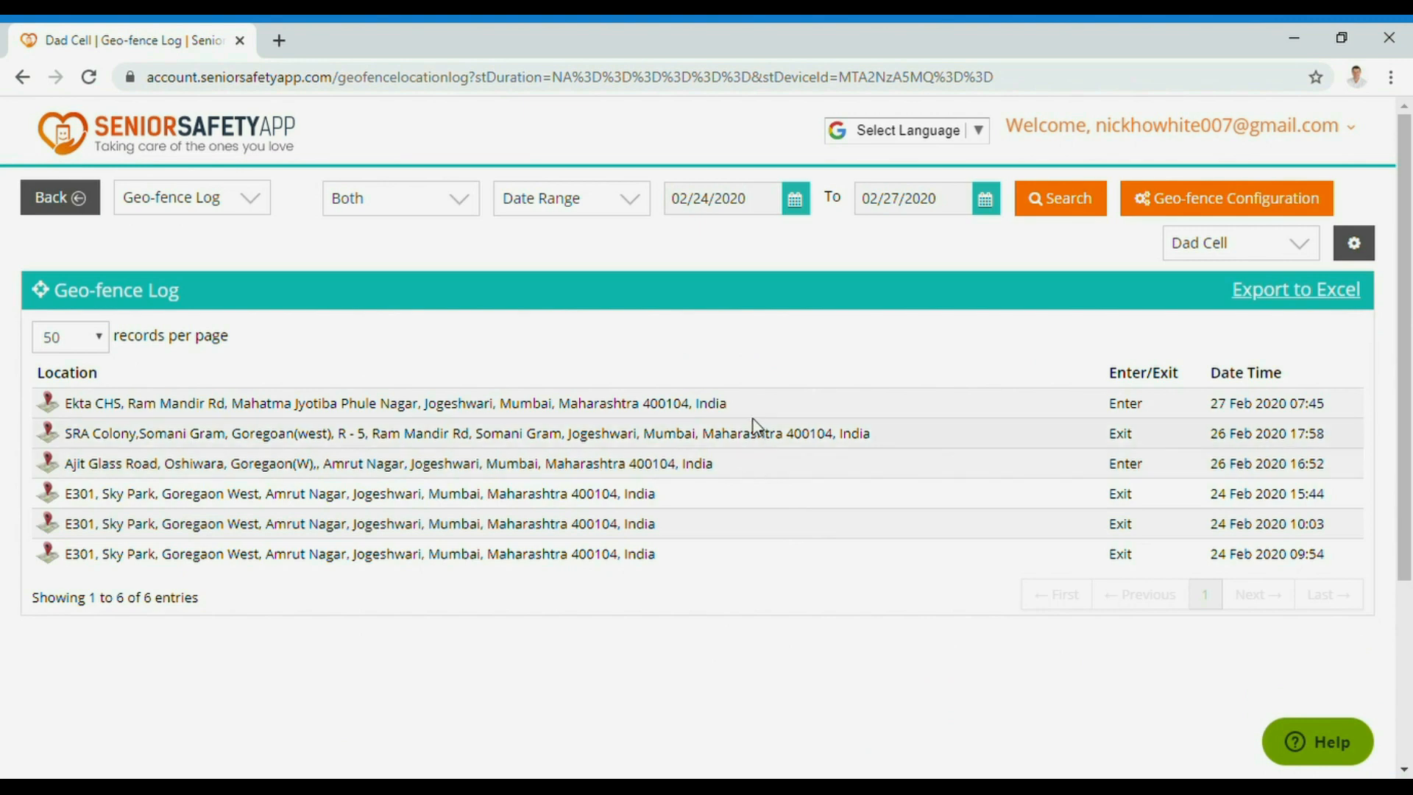
left_click(59, 197)
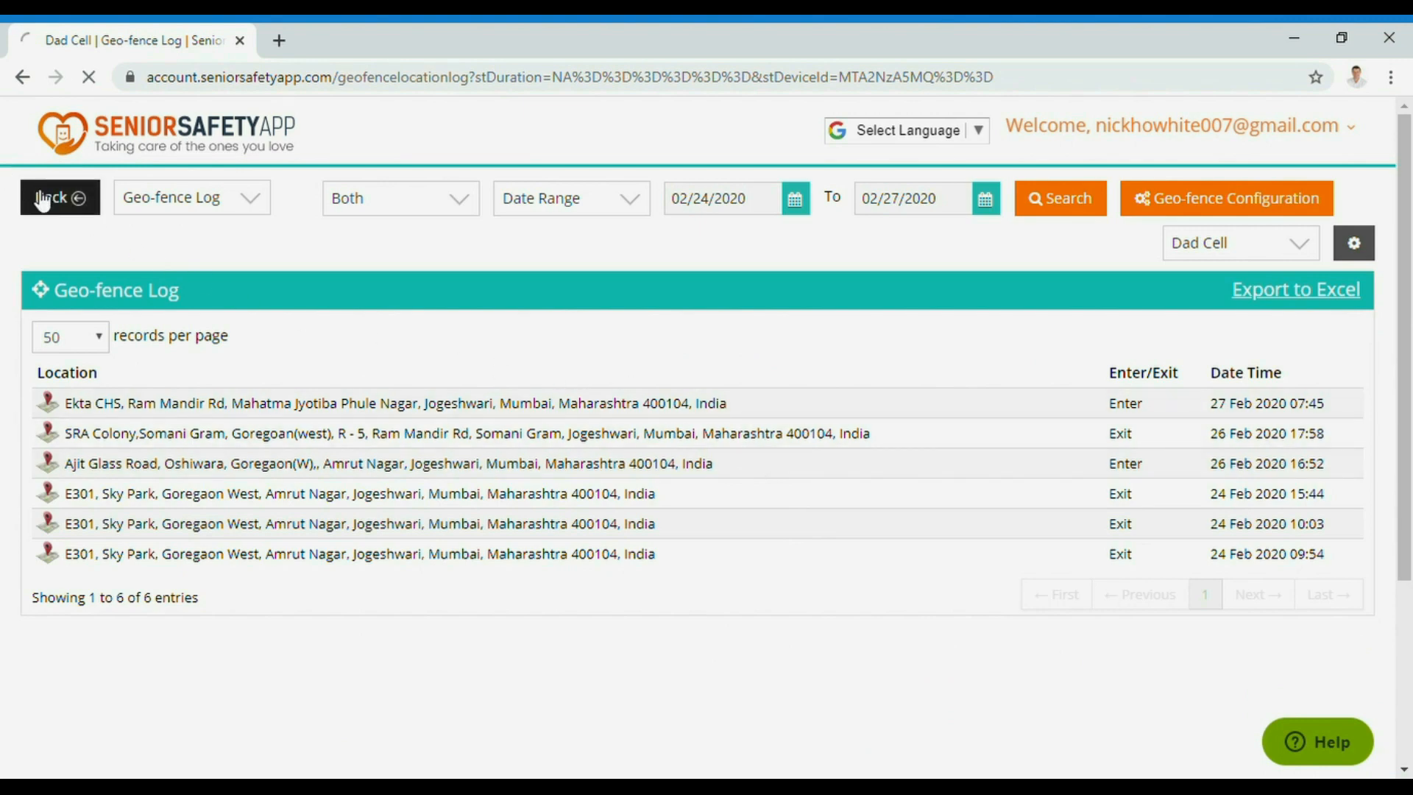
left_click(59, 197)
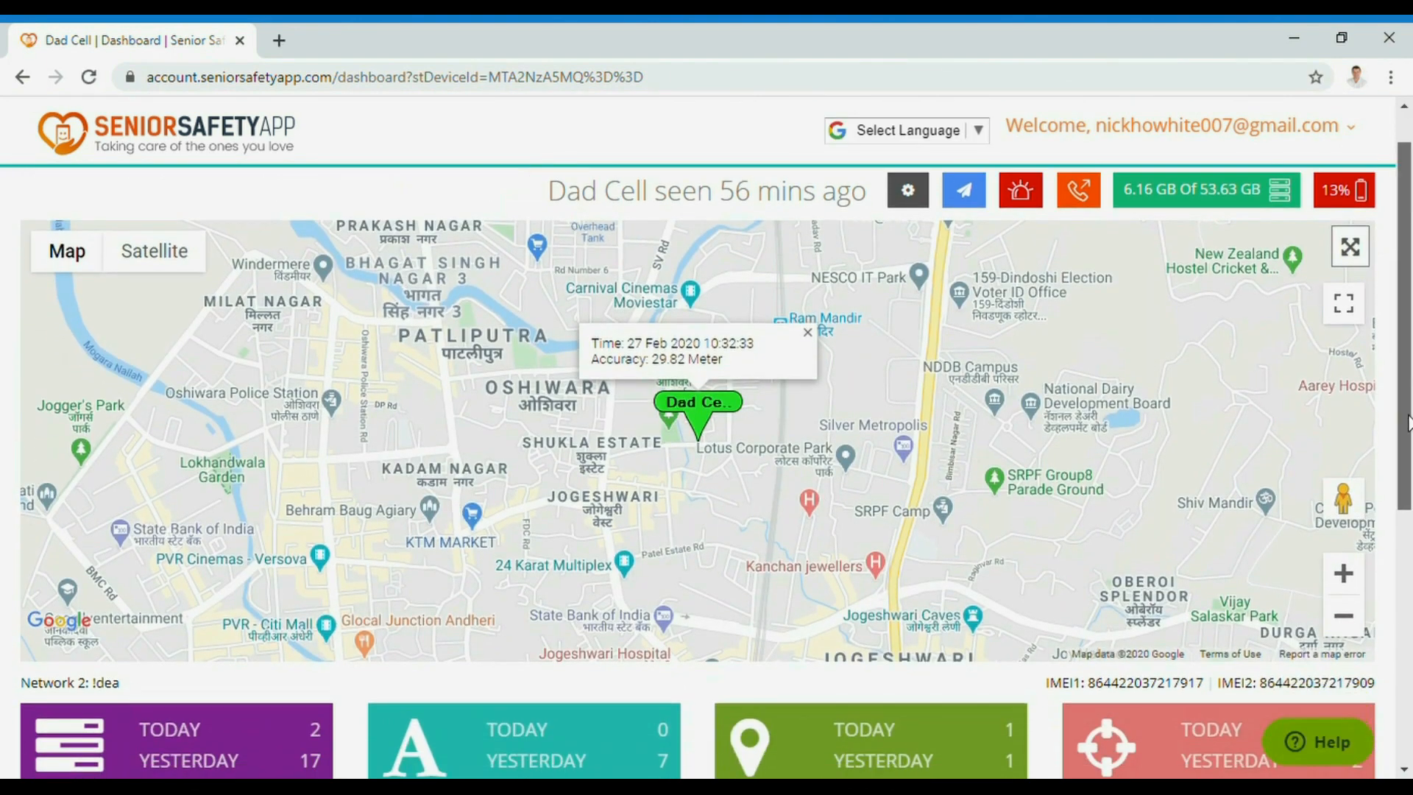
scroll("down", 3)
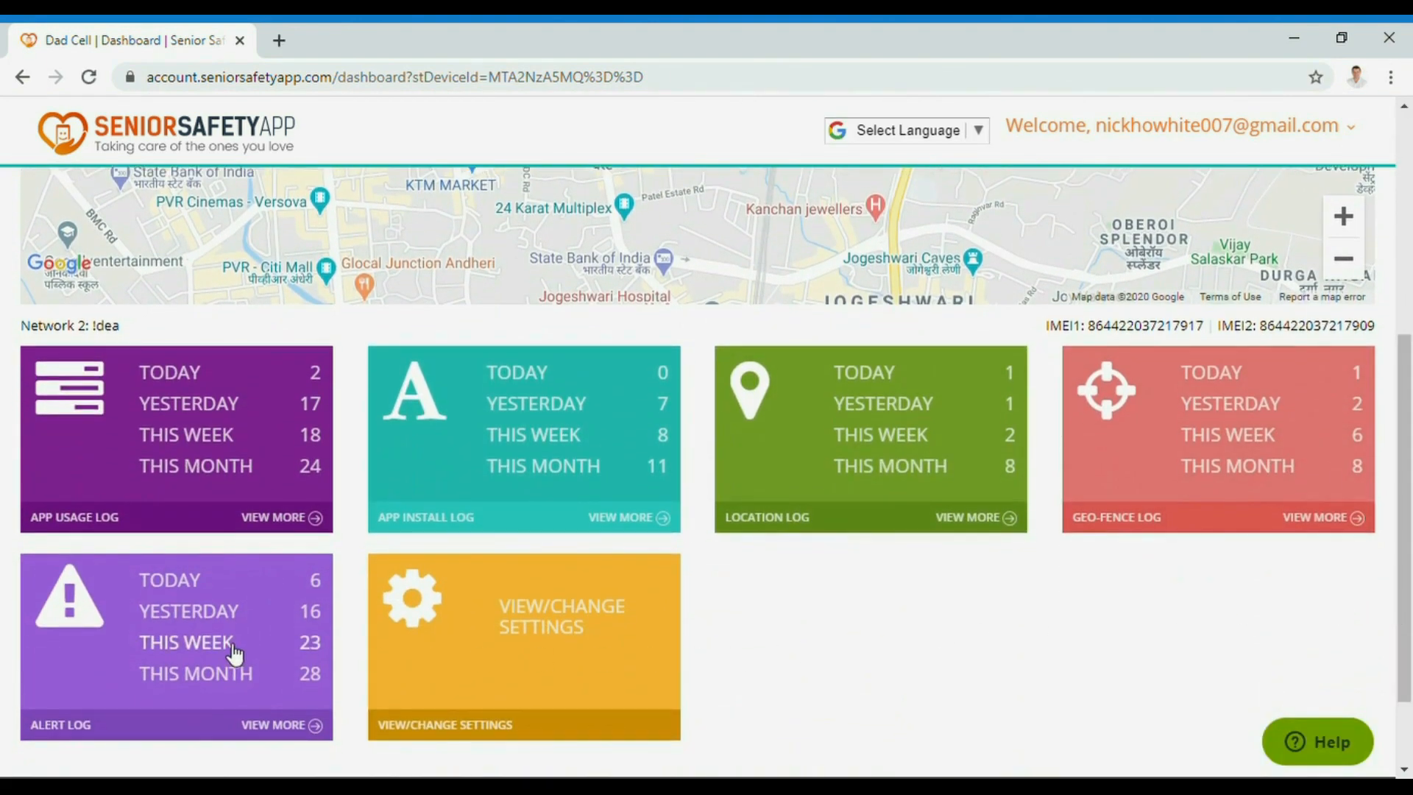
left_click(282, 724)
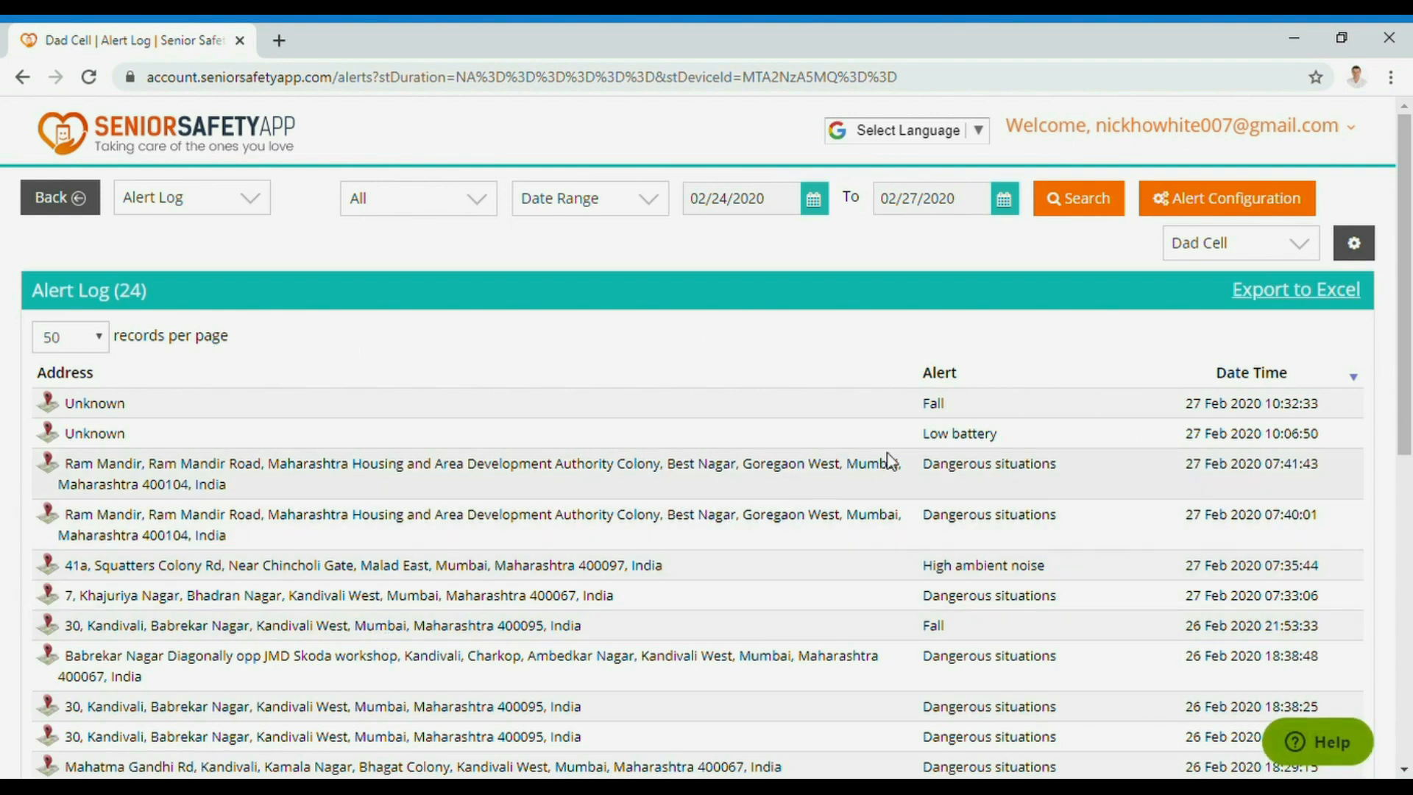
mouse_move(927, 489)
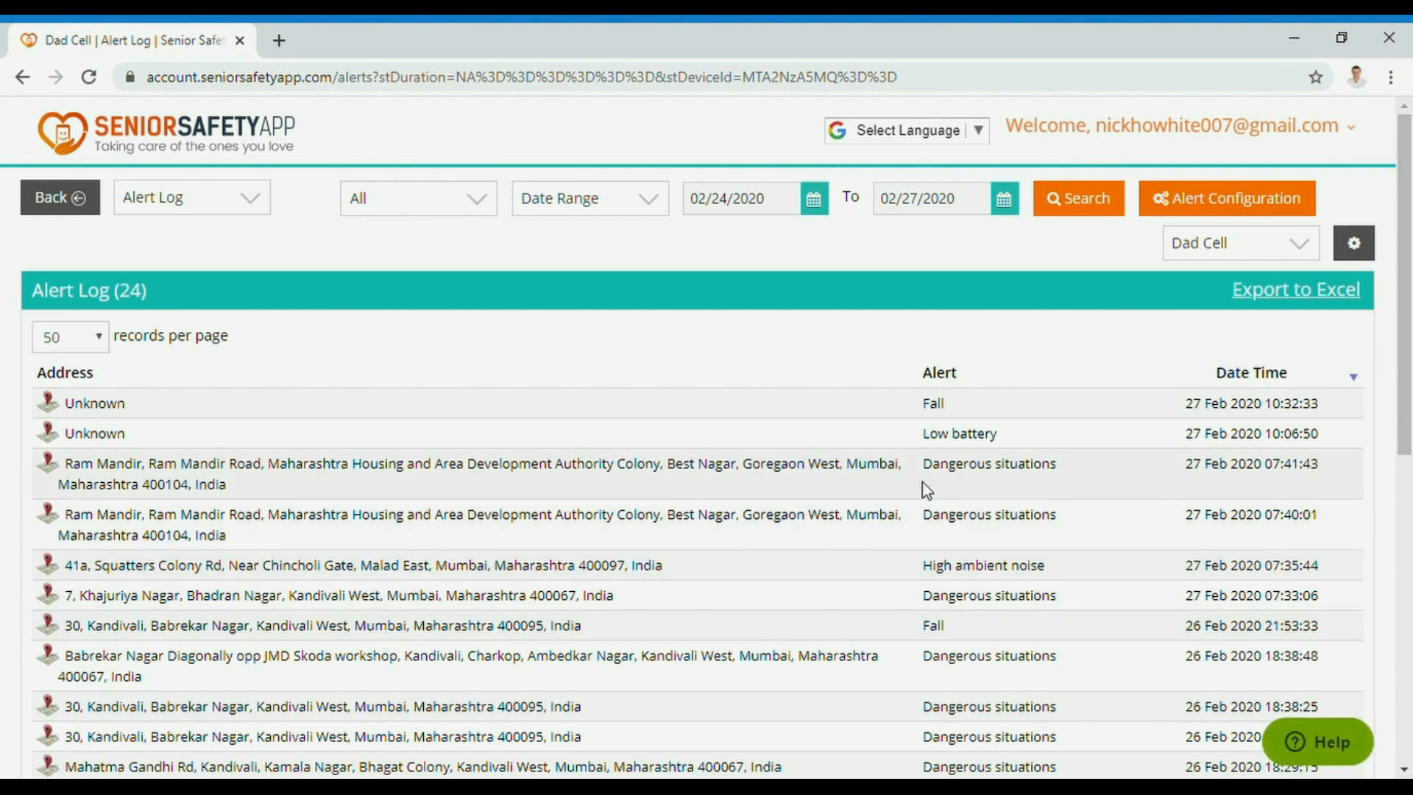
mouse_move(755, 530)
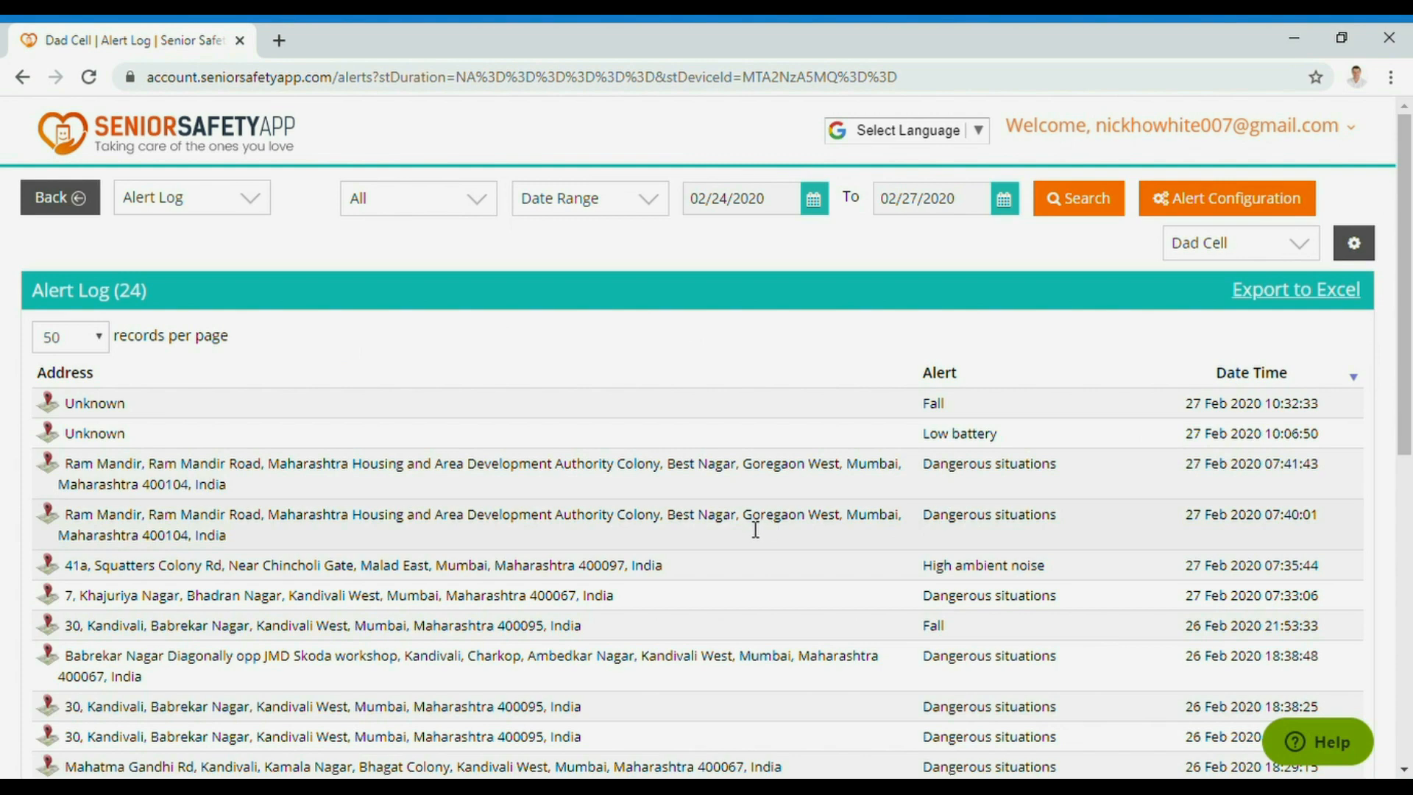
left_click(60, 198)
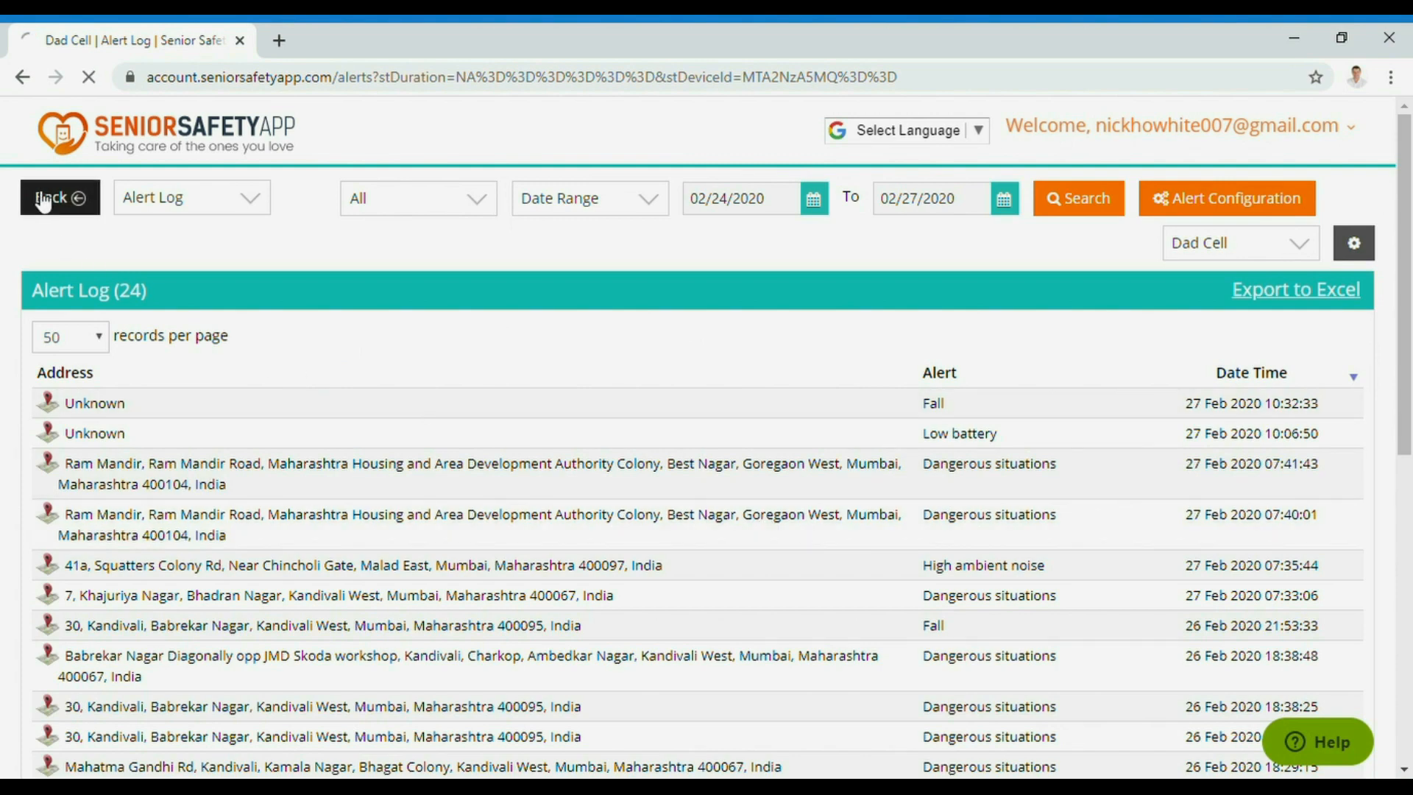
left_click(60, 197)
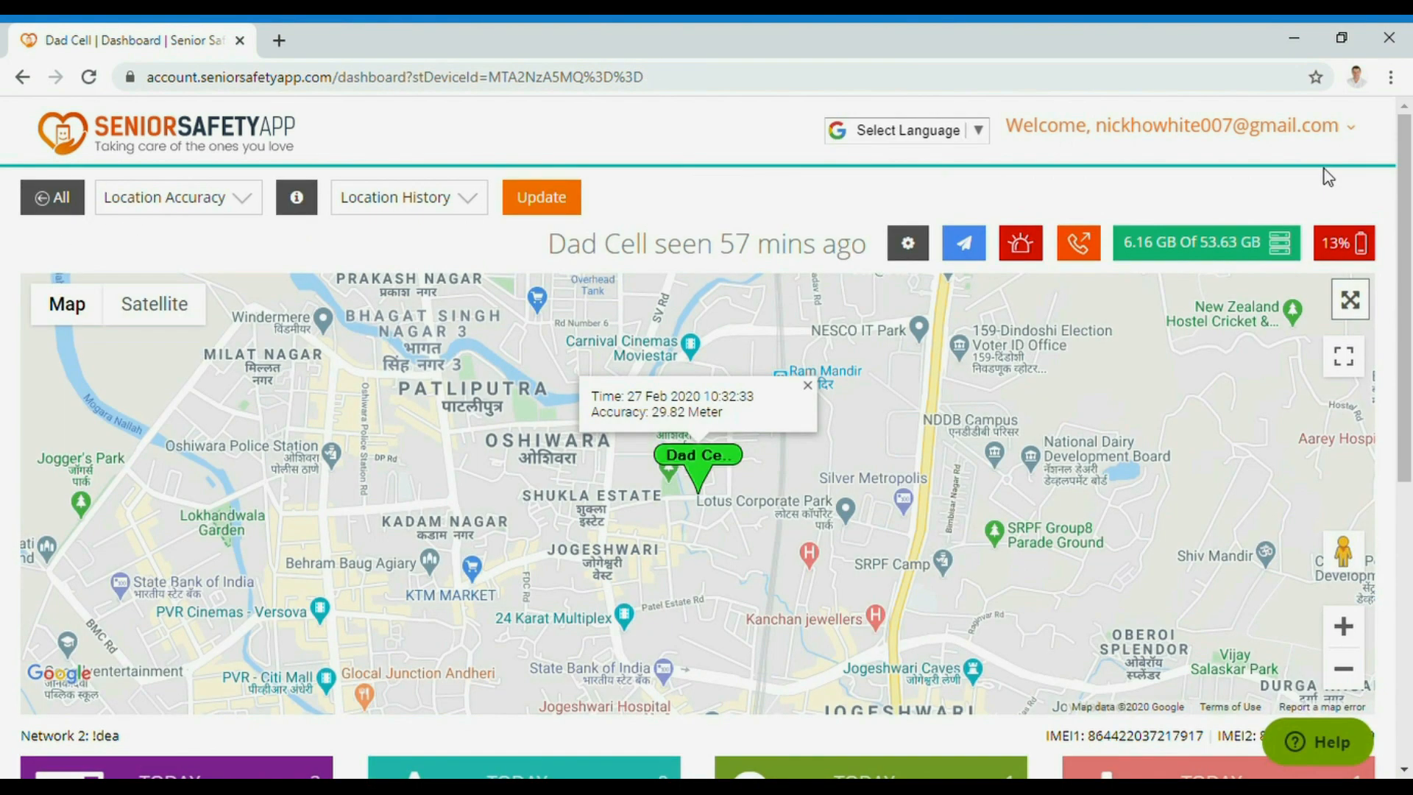